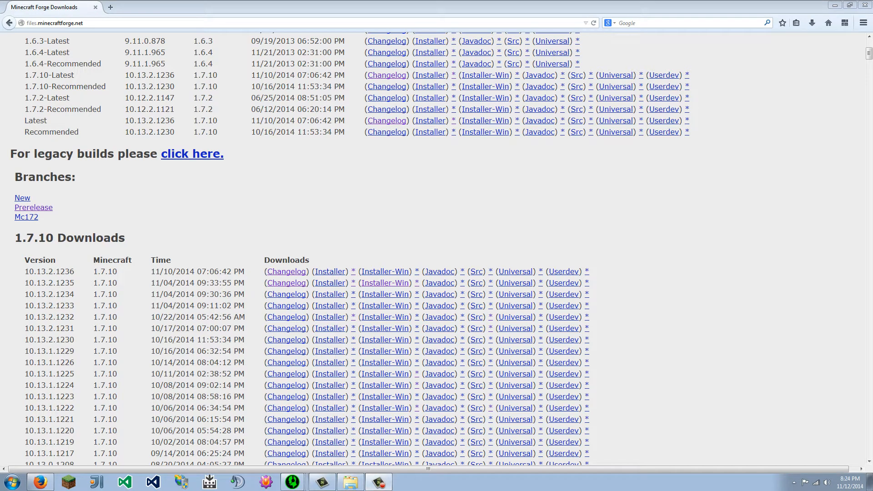
pyautogui.moveTo(296, 247)
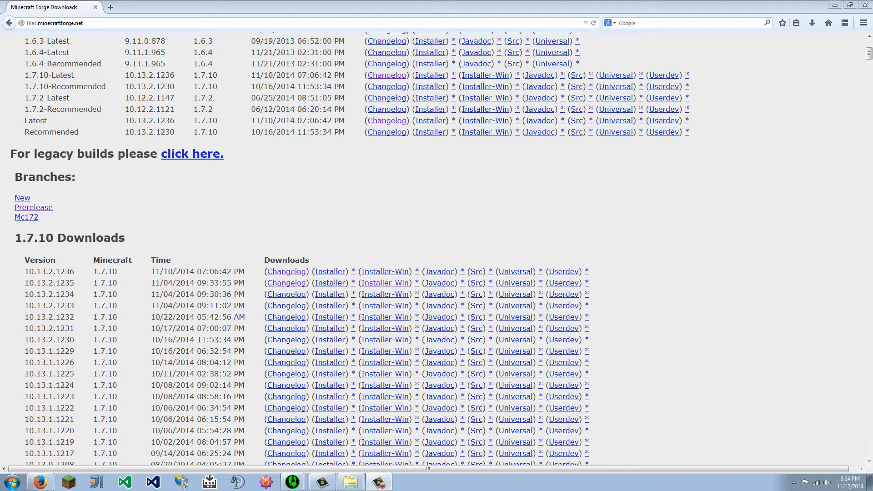
pyautogui.moveTo(625, 319)
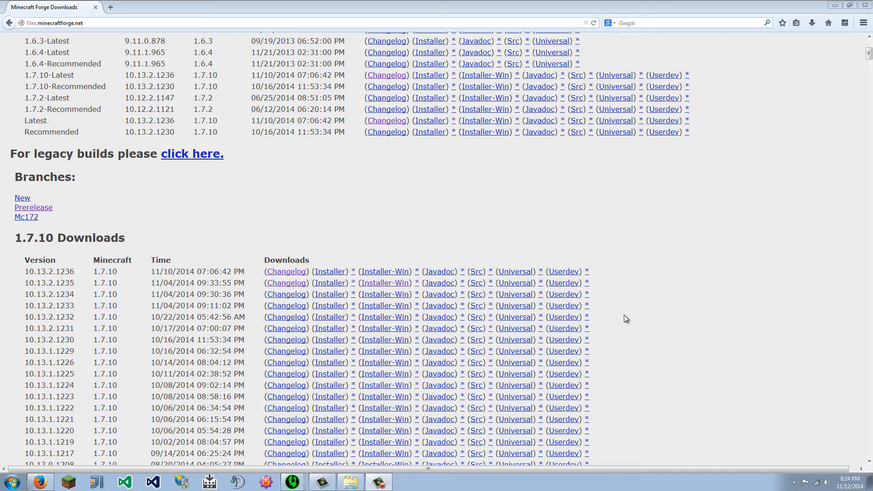
pyautogui.moveTo(591, 352)
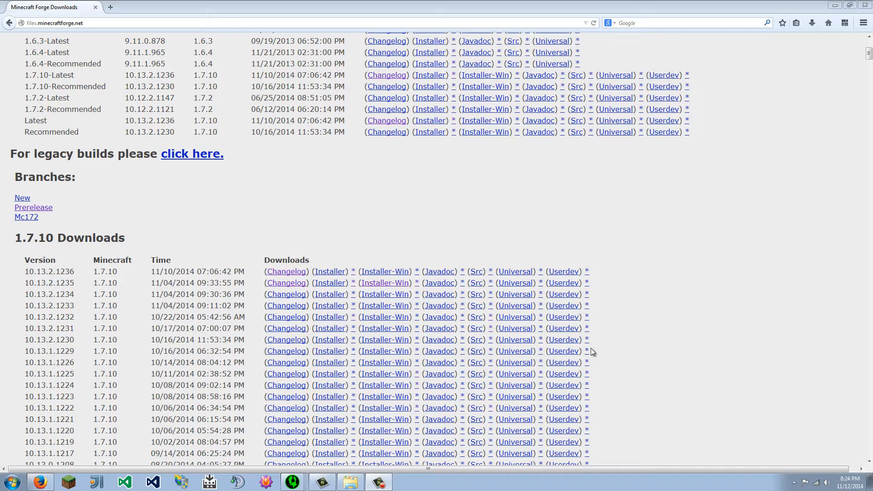
pyautogui.moveTo(325, 294)
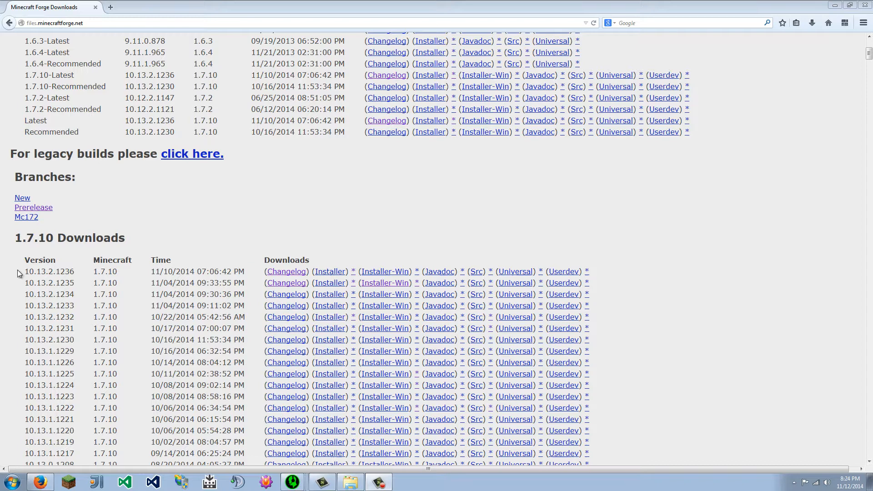
pyautogui.moveTo(89, 277)
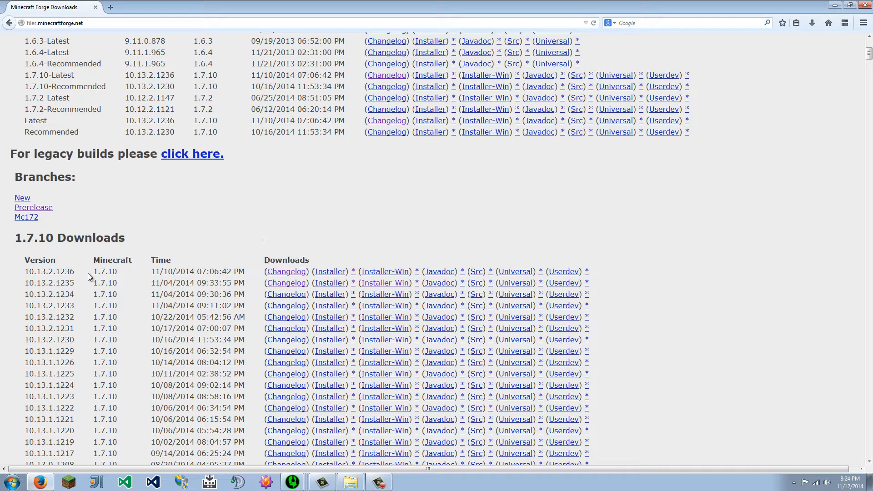
# - Download the Forge 10.13.2.1236 installer for Minecraft 1.7.10 and save the file
pyautogui.doubleClick(48, 271)
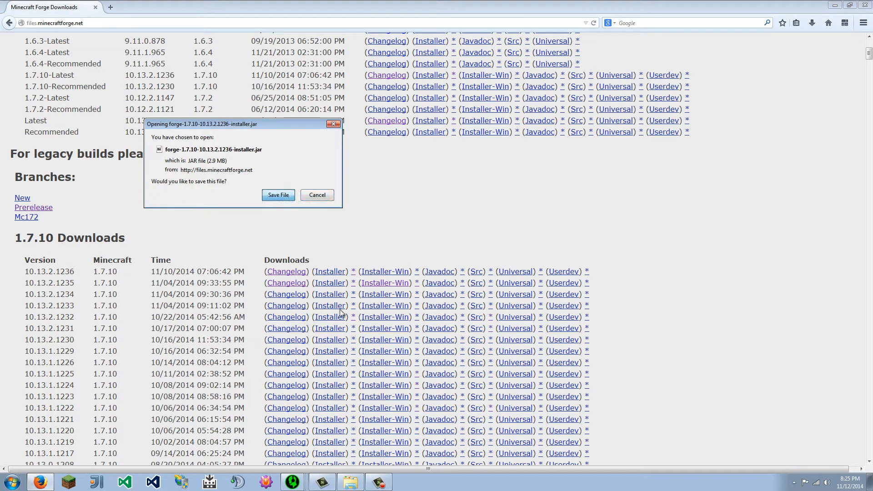
pyautogui.click(316, 195)
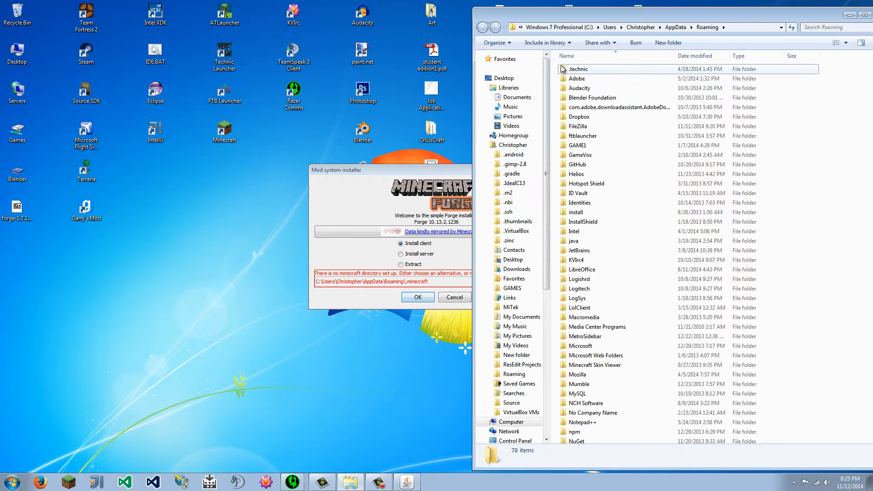
# - Scroll the AppData\Roaming listing to check for a .minecraft directory
pyautogui.scroll(-3)
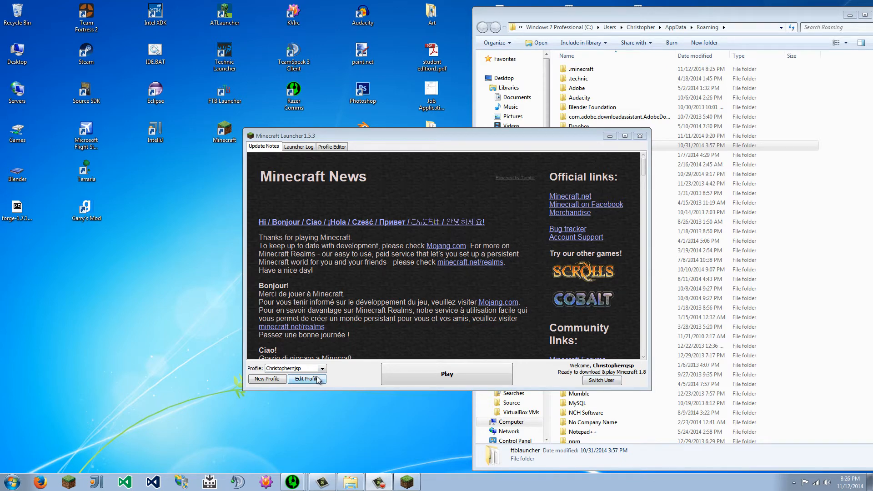
# - Set the launcher profile to release 1.7.10, save it, and dismiss the chat popup
pyautogui.click(306, 378)
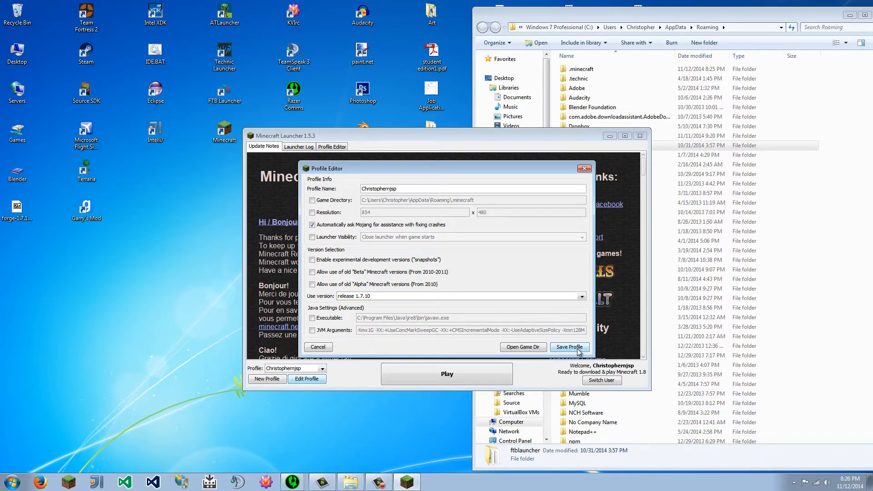
pyautogui.click(568, 346)
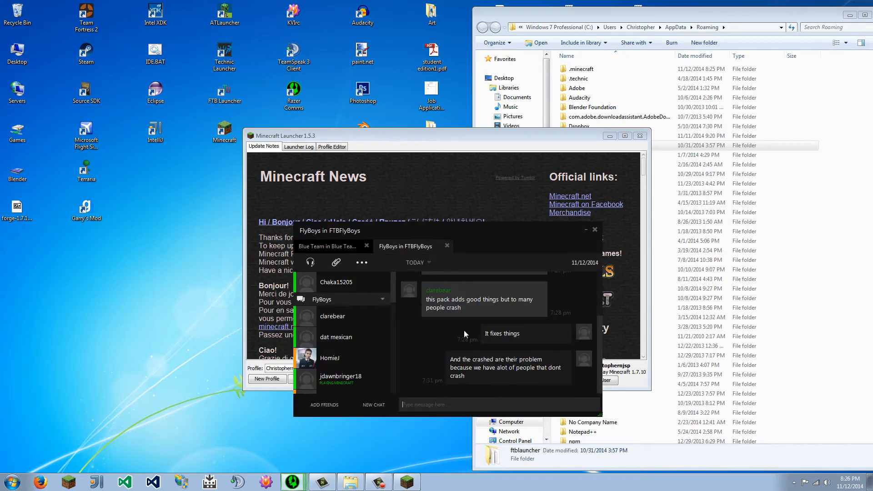
pyautogui.moveTo(477, 316)
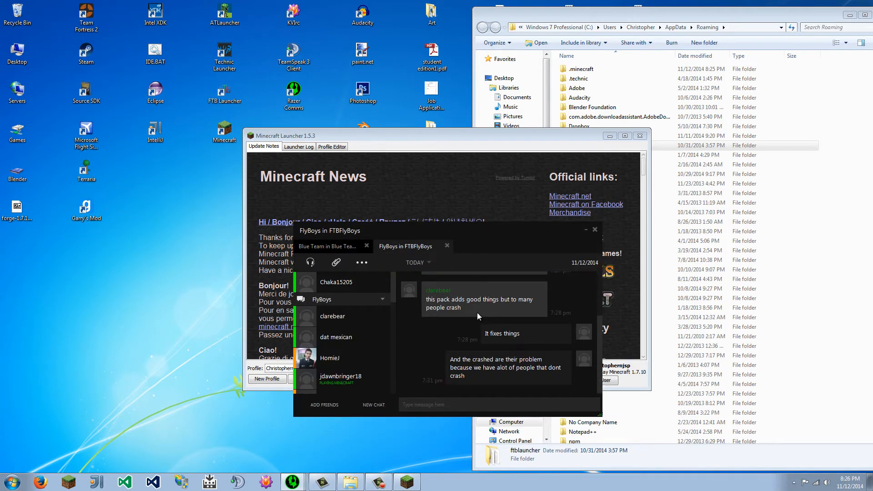
pyautogui.moveTo(445, 233)
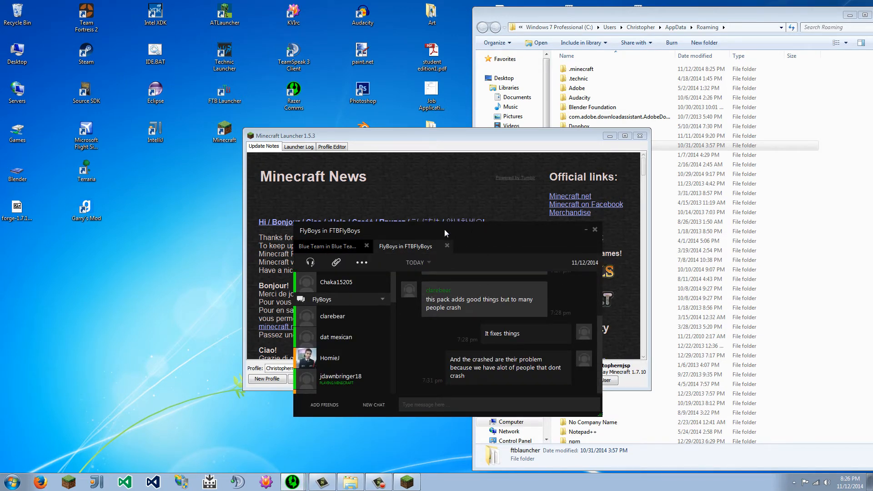
pyautogui.click(594, 229)
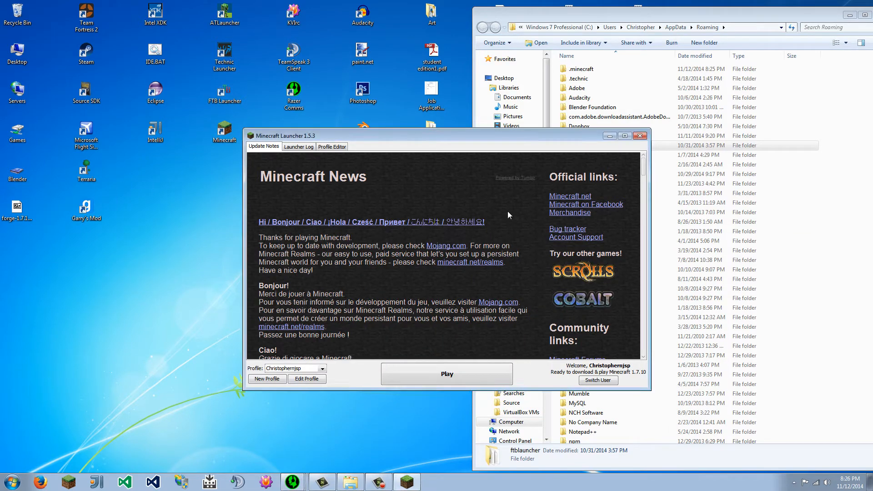
pyautogui.moveTo(346, 382)
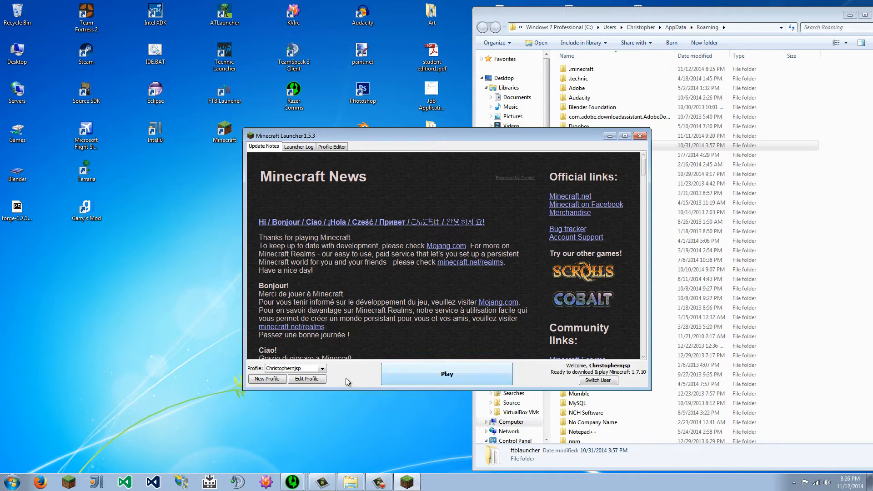
# - Launch Minecraft 1.7.10 for the first time and turn the Master Volume to OFF
pyautogui.click(446, 374)
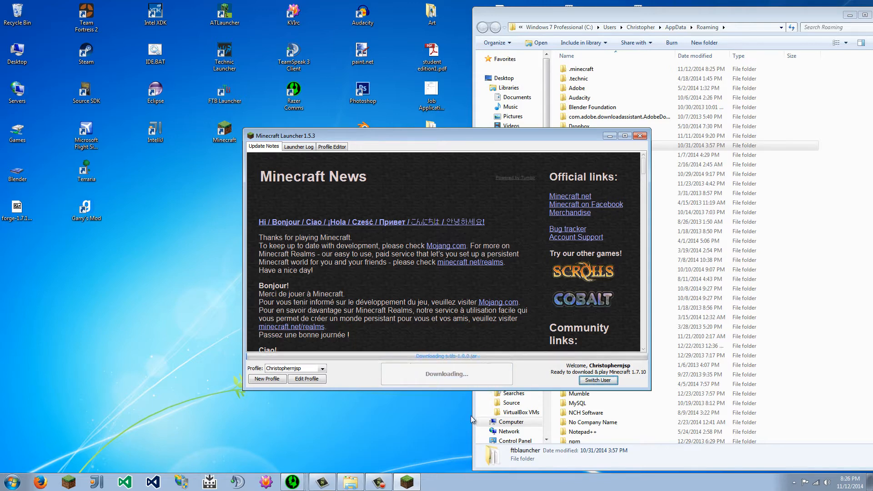
pyautogui.moveTo(367, 195)
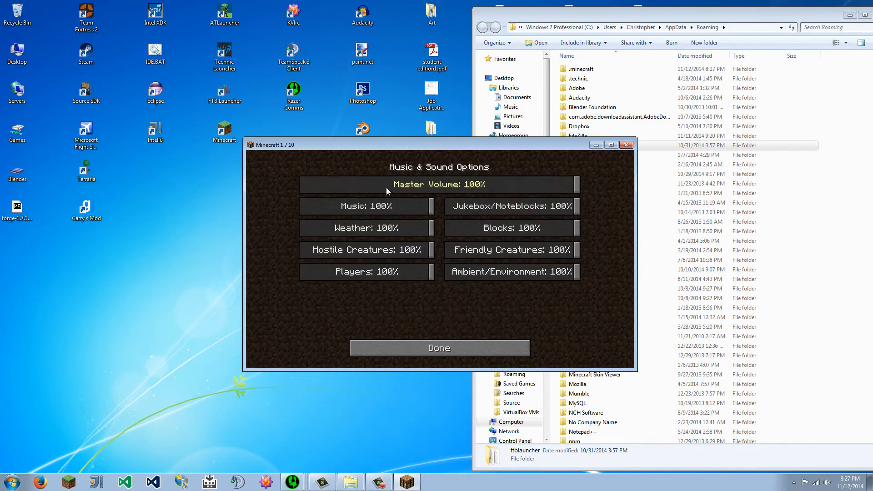
pyautogui.click(301, 184)
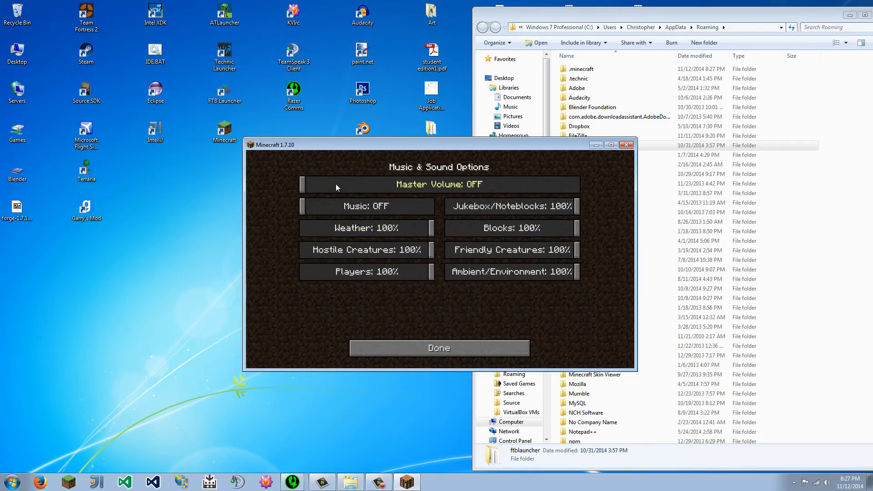
pyautogui.click(438, 348)
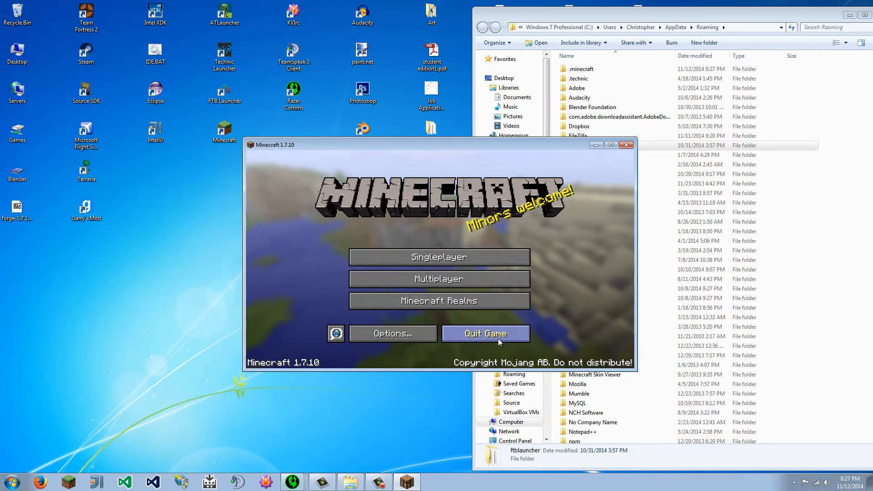
# - Quit the game and run the Forge installer's client install into the existing .minecraft folder
pyautogui.click(483, 333)
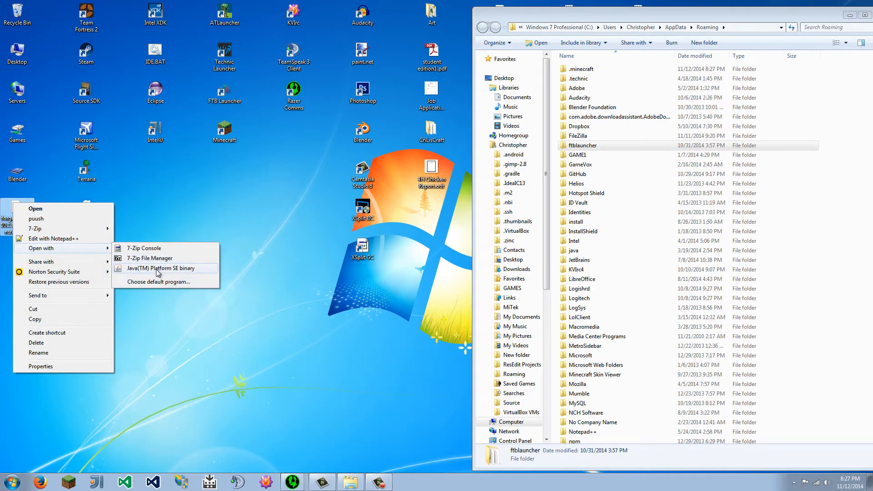
pyautogui.click(158, 267)
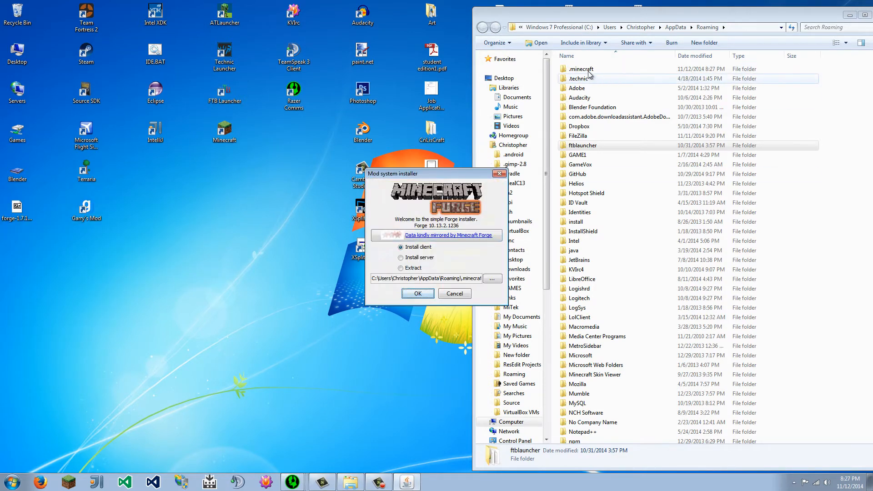
pyautogui.doubleClick(582, 68)
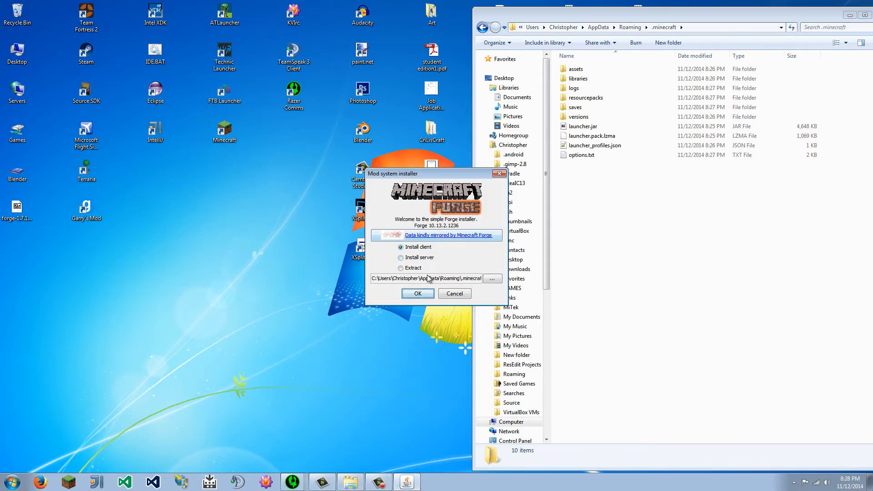
pyautogui.moveTo(458, 264)
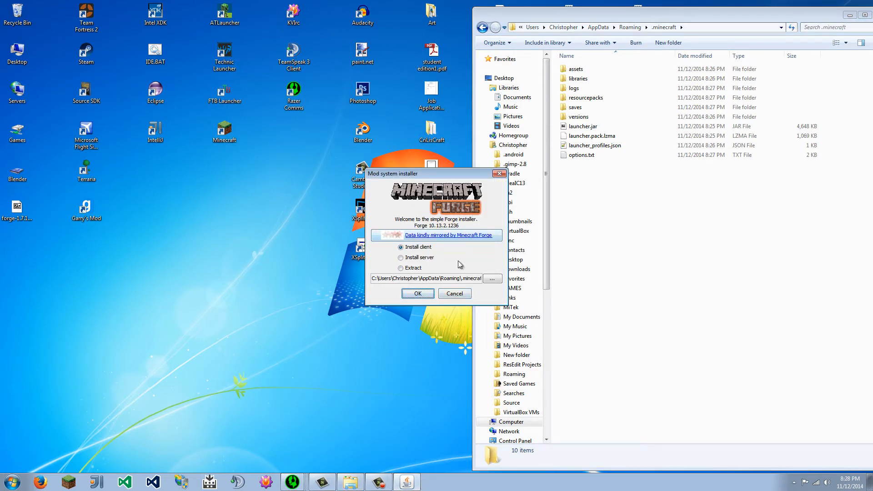
pyautogui.click(417, 294)
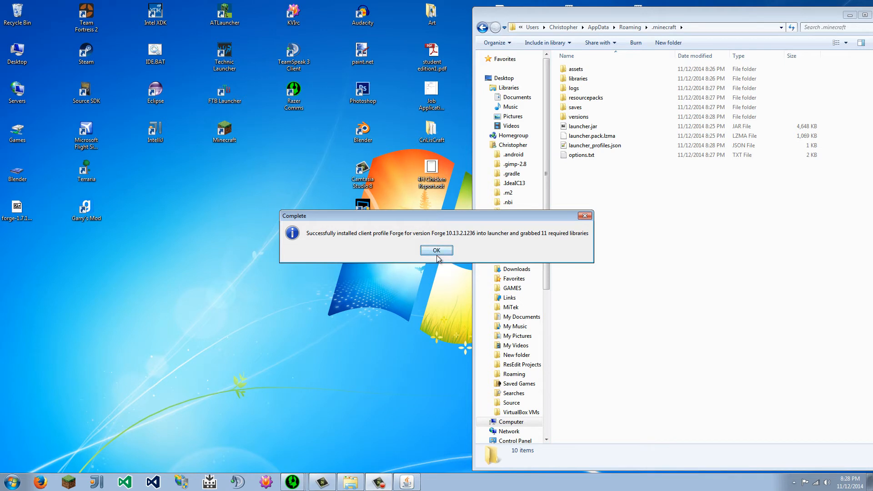
# - Confirm the 1.7.10-Forge10.13.2.1236 version folder holds its jar and json, then return to .minecraft
pyautogui.click(436, 249)
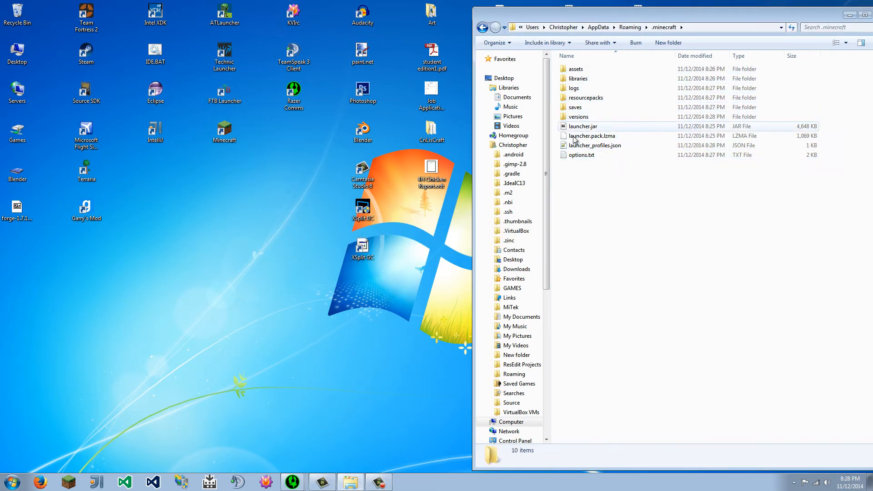
pyautogui.moveTo(577, 117)
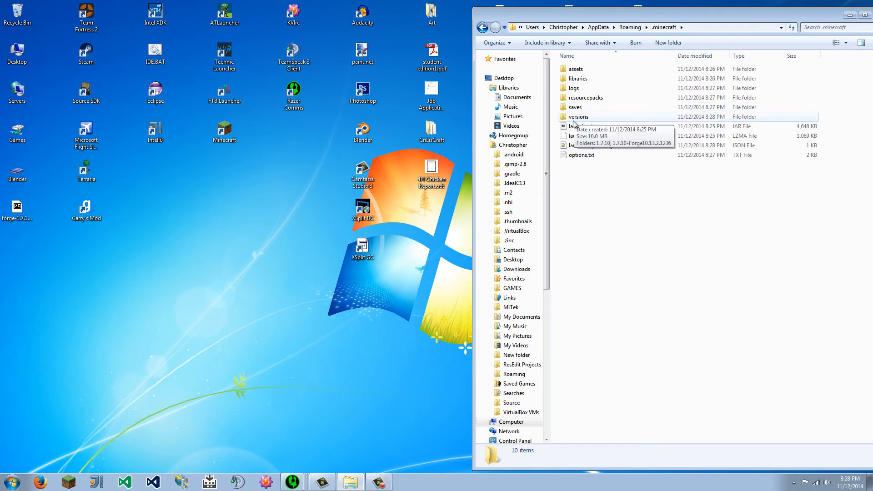
pyautogui.doubleClick(578, 116)
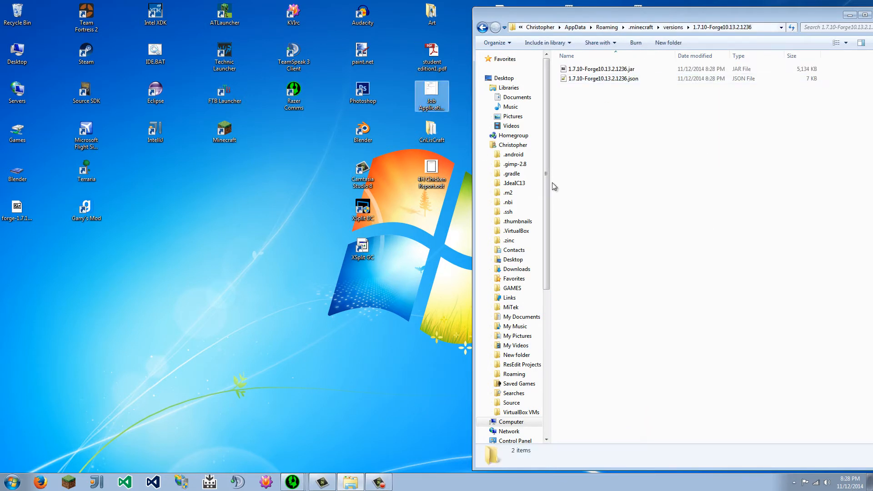
pyautogui.click(482, 28)
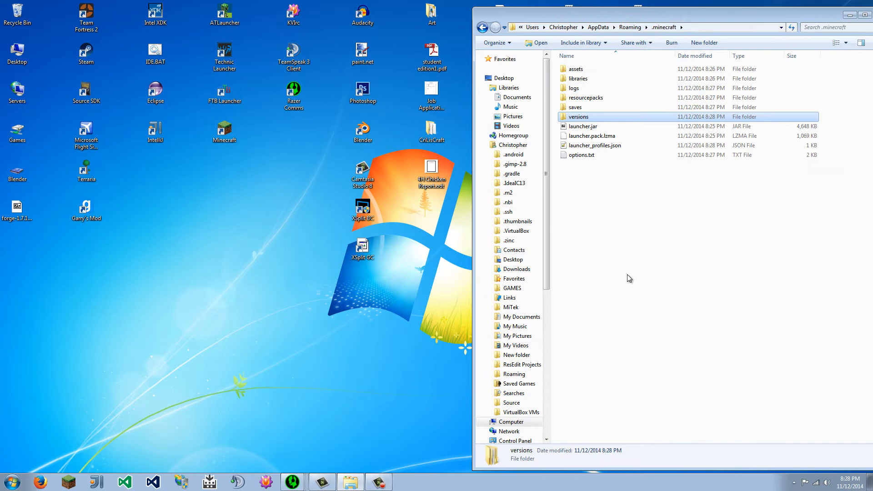
pyautogui.click(594, 286)
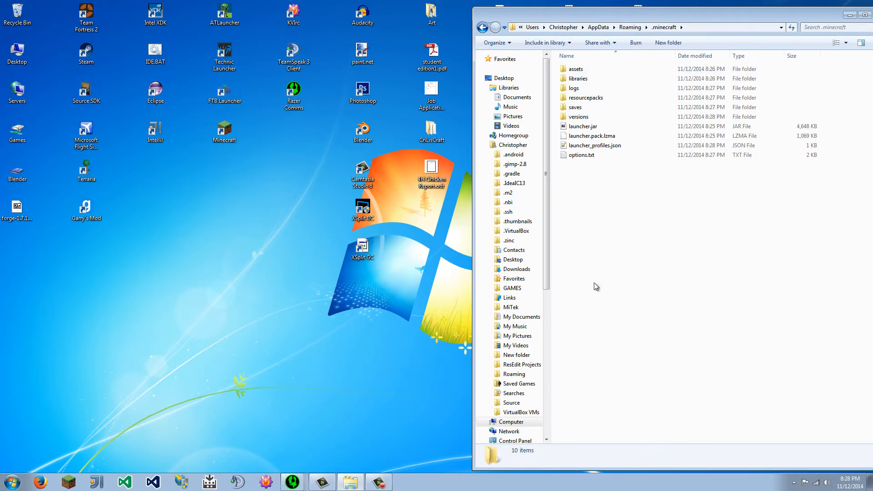
# - Search '%app' from the Start menu to reach the AppData folder again
pyautogui.click(10, 482)
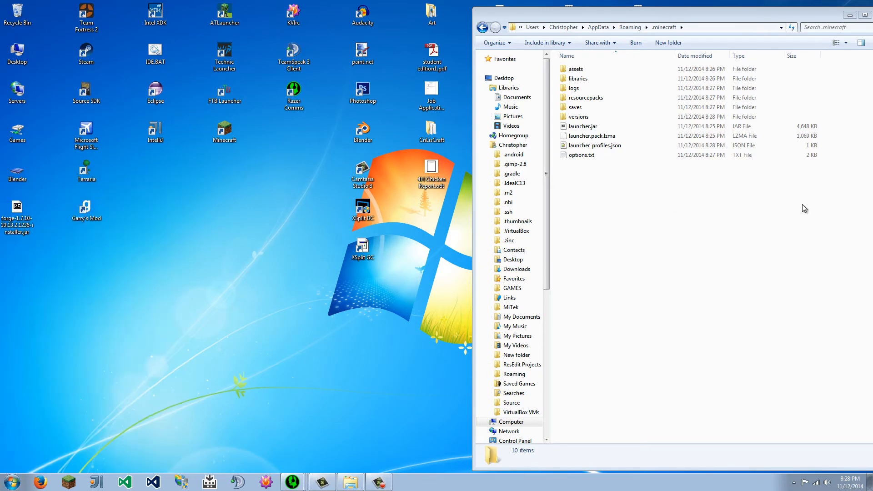
pyautogui.moveTo(832, 220)
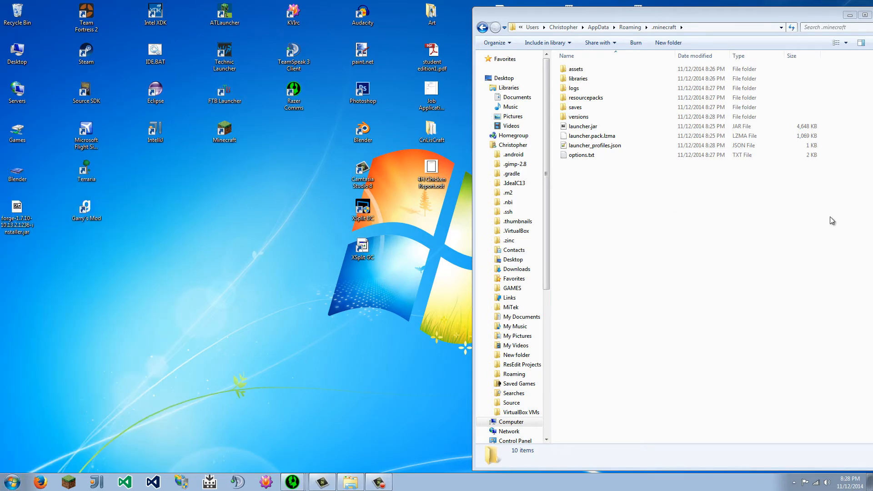
pyautogui.click(10, 481)
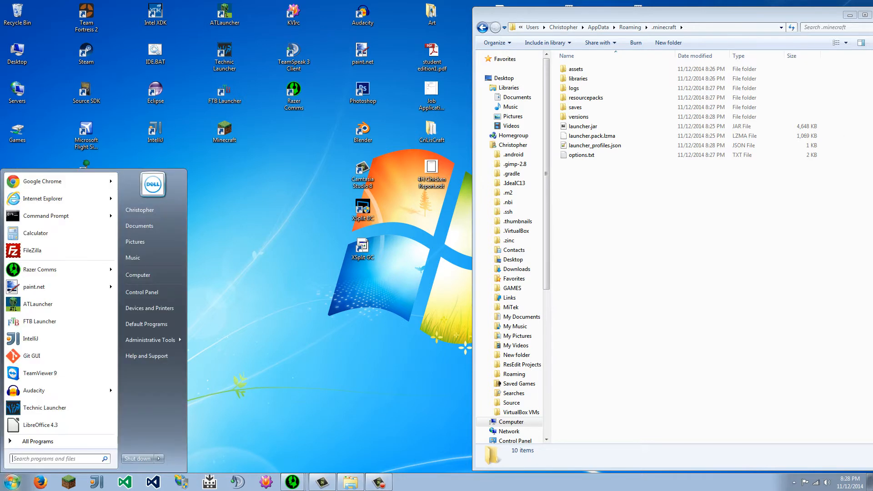
pyautogui.moveTo(245, 301)
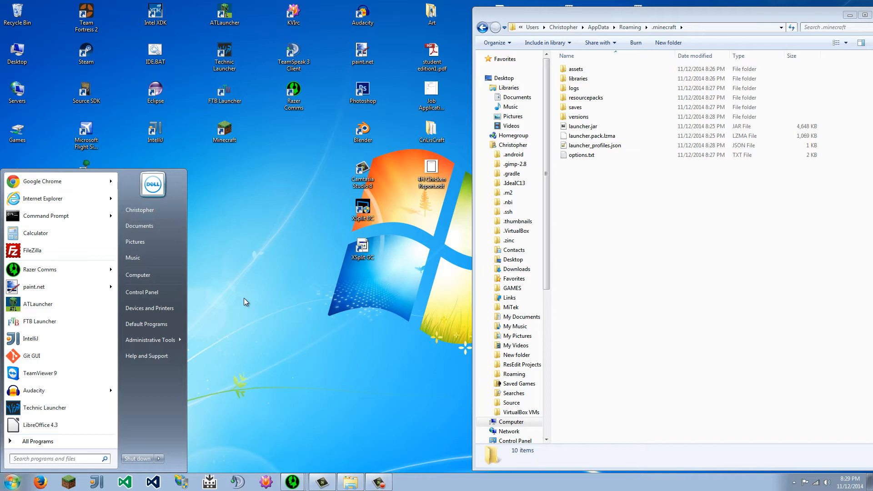
pyautogui.write('%app')
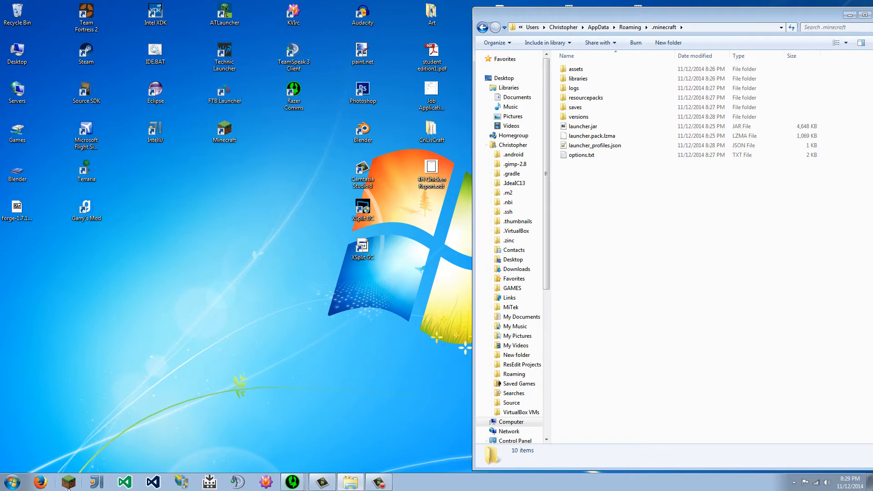
# - Start the Minecraft Launcher and switch to the Forge profile
pyautogui.doubleClick(224, 130)
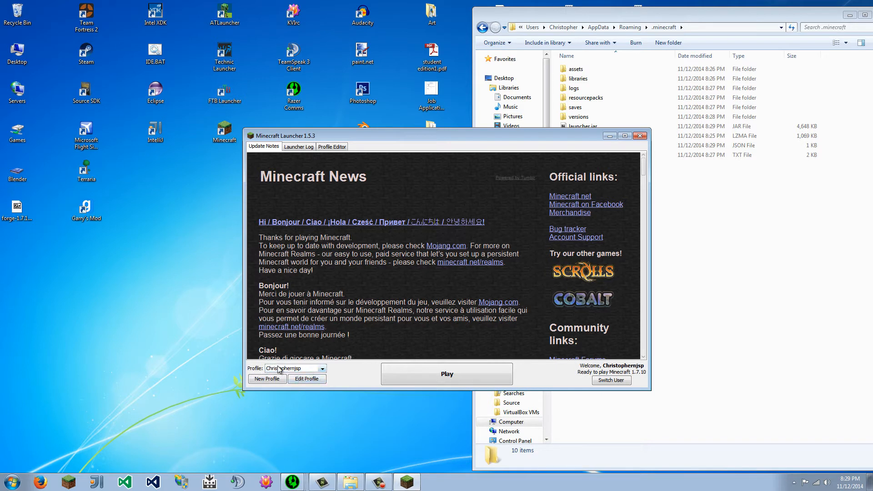
pyautogui.click(320, 368)
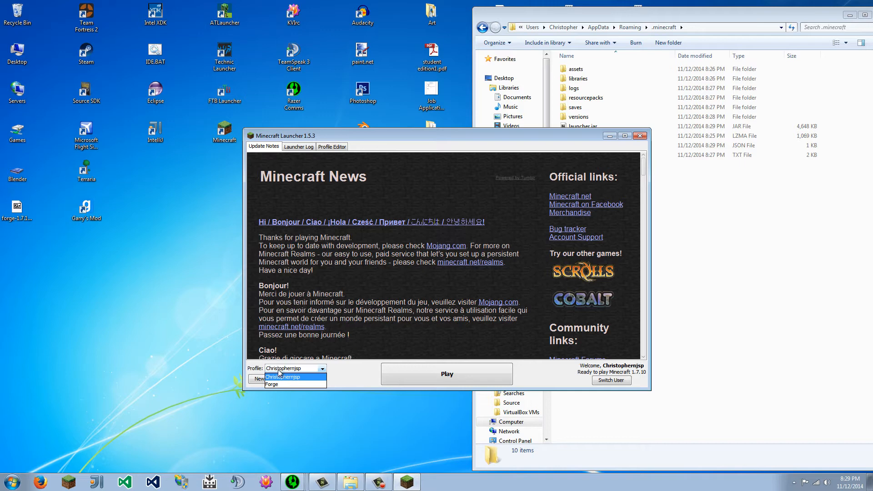
pyautogui.click(272, 384)
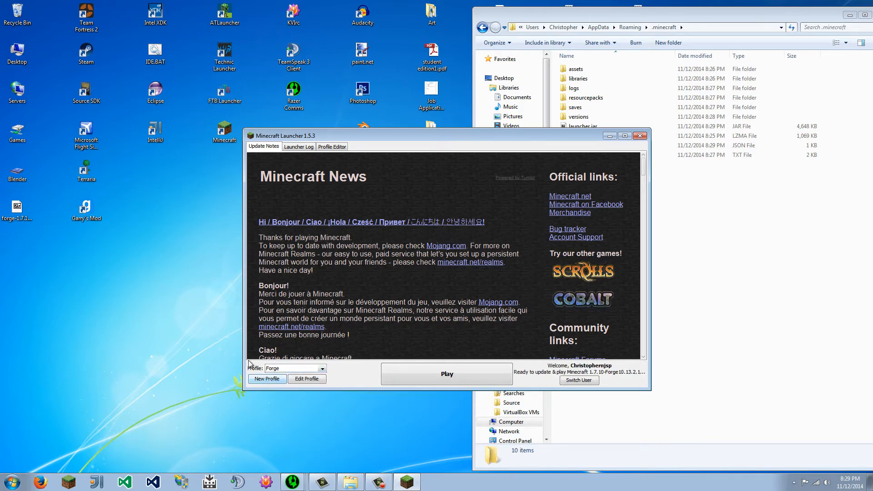
# - Confirm the Forge profile uses release 1.7.10-Forge10.13.2.1236 and save it
pyautogui.click(307, 378)
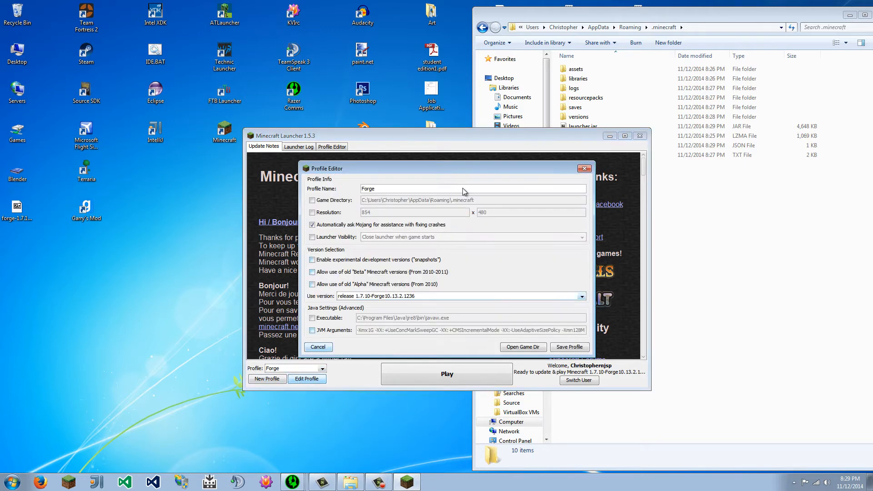
pyautogui.moveTo(488, 205)
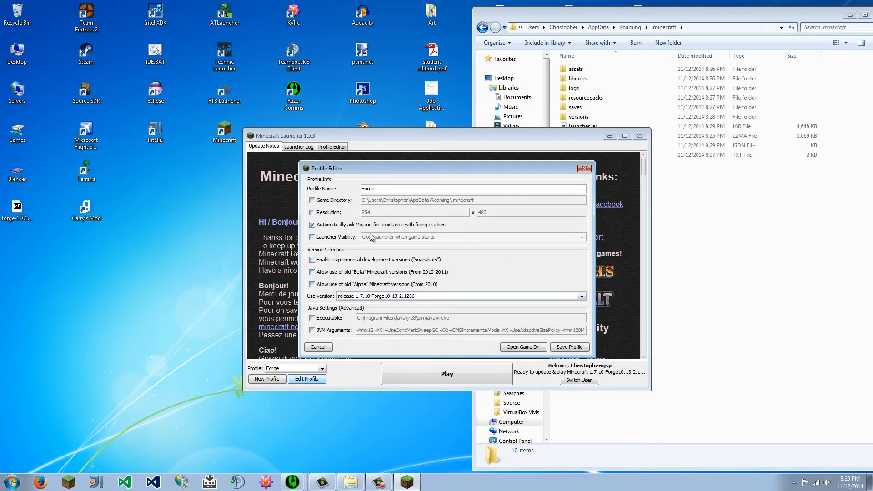
pyautogui.click(312, 330)
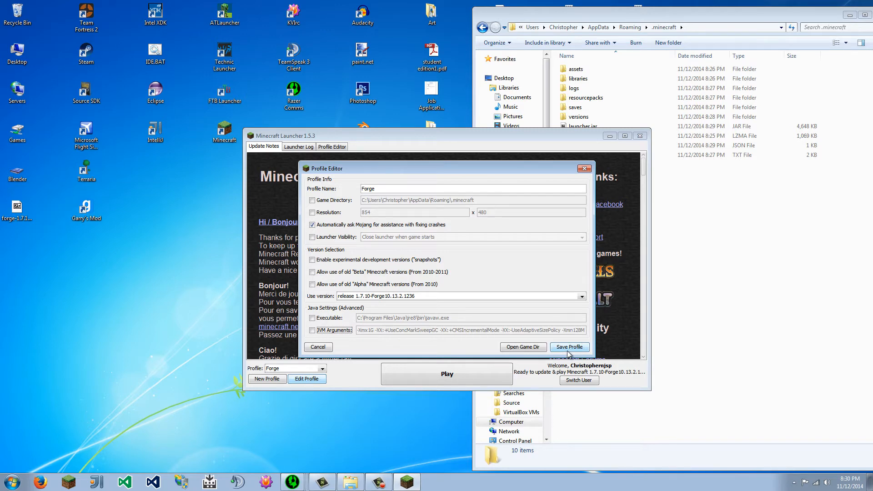
pyautogui.click(568, 347)
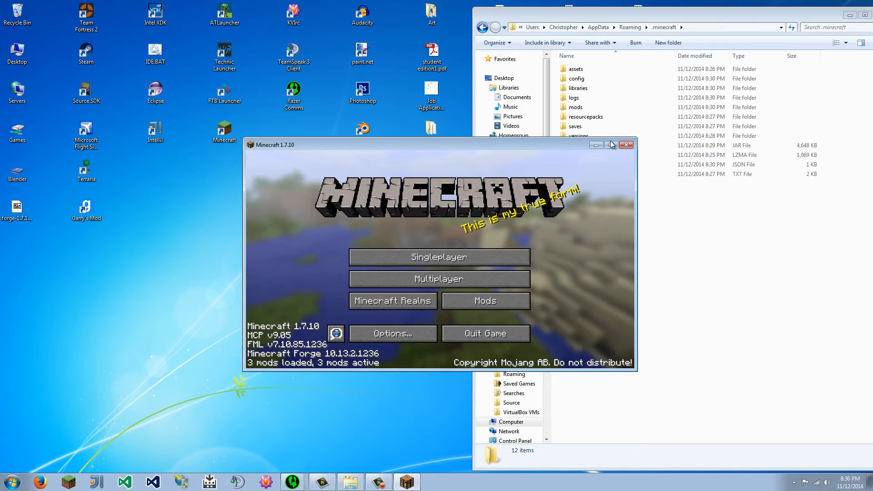
pyautogui.click(608, 144)
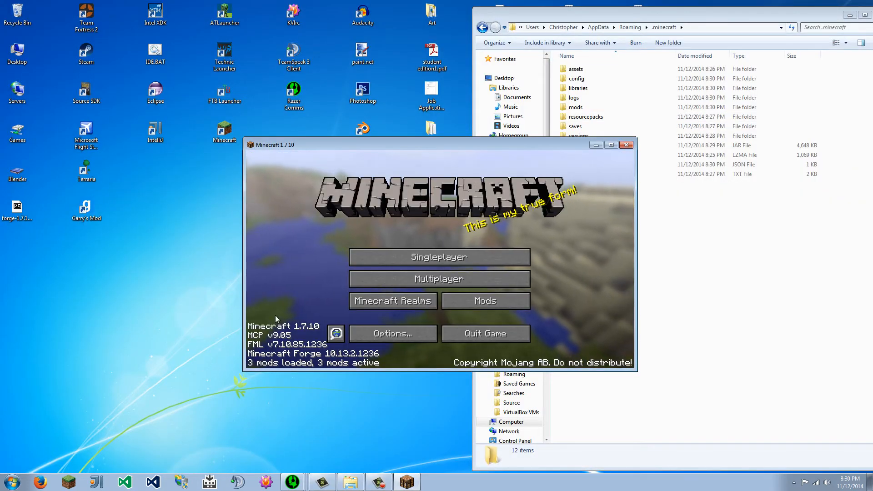
pyautogui.moveTo(280, 382)
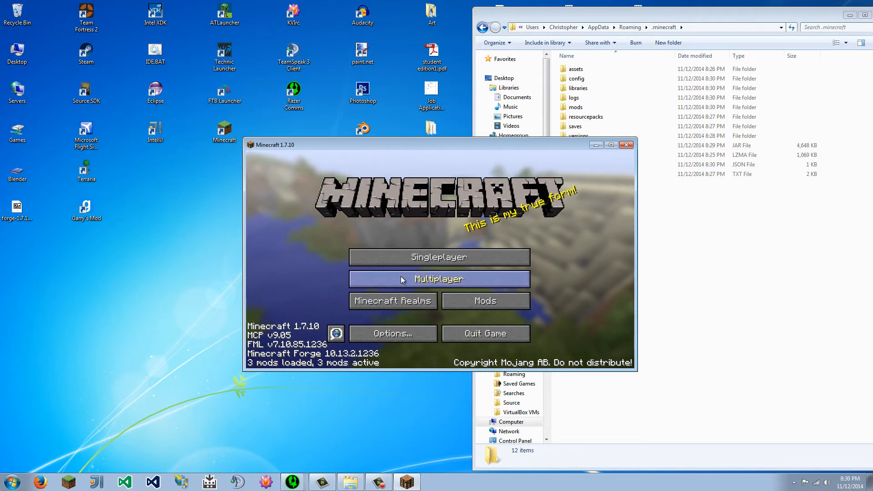
pyautogui.click(484, 301)
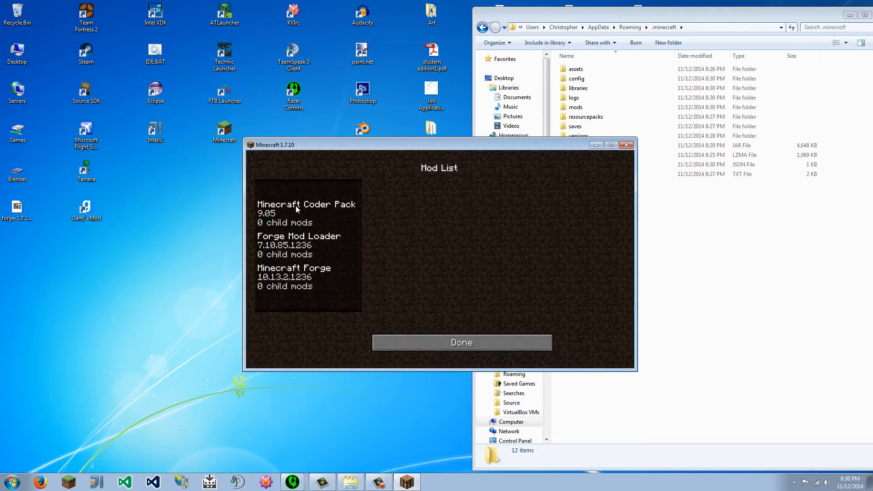
pyautogui.click(298, 244)
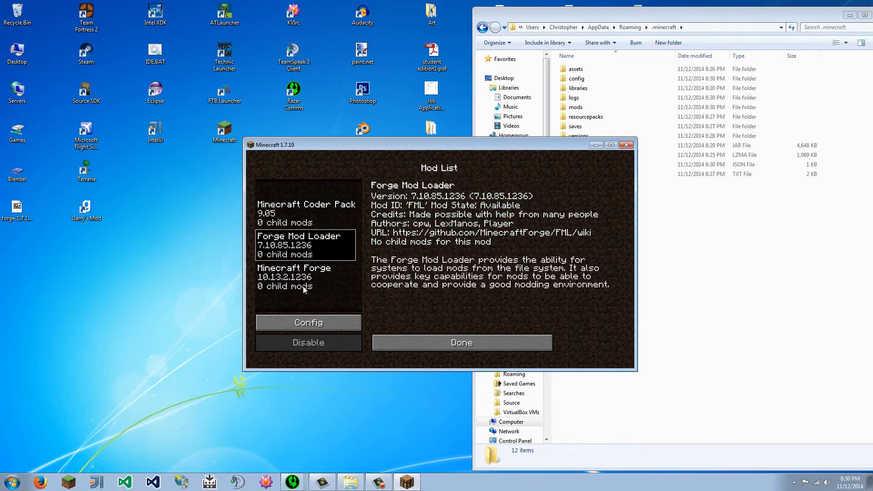
pyautogui.click(308, 322)
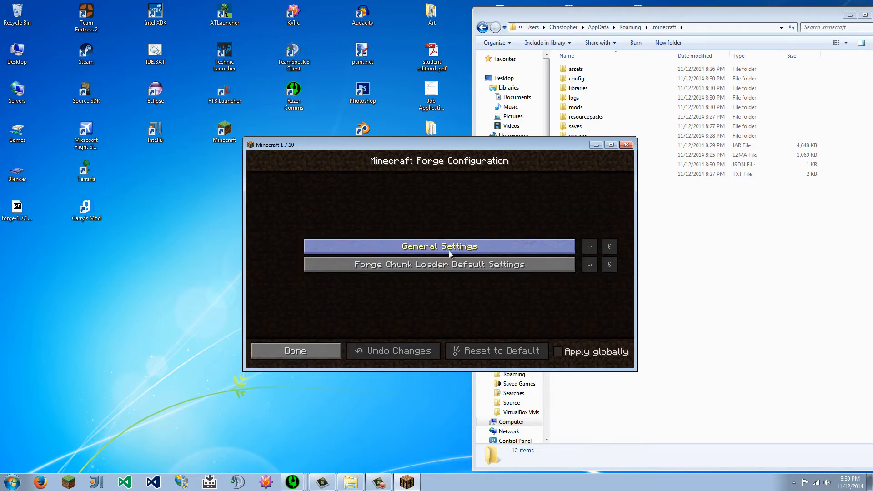
pyautogui.click(438, 246)
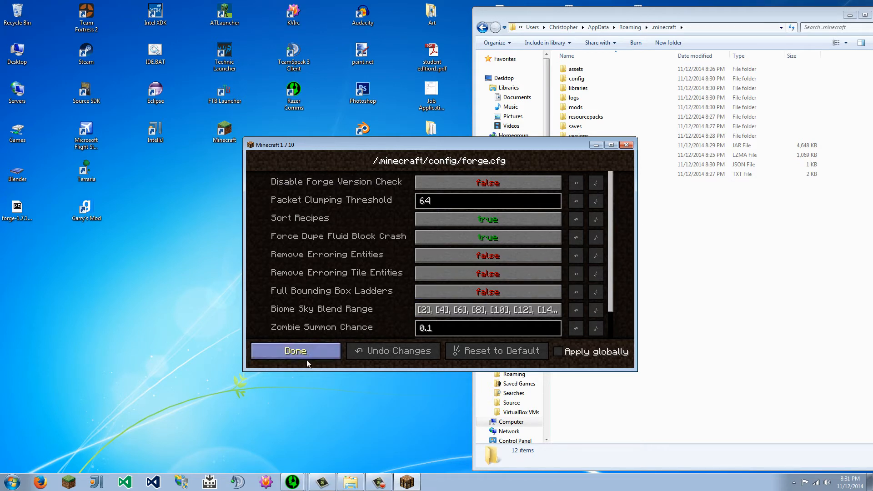
pyautogui.click(294, 351)
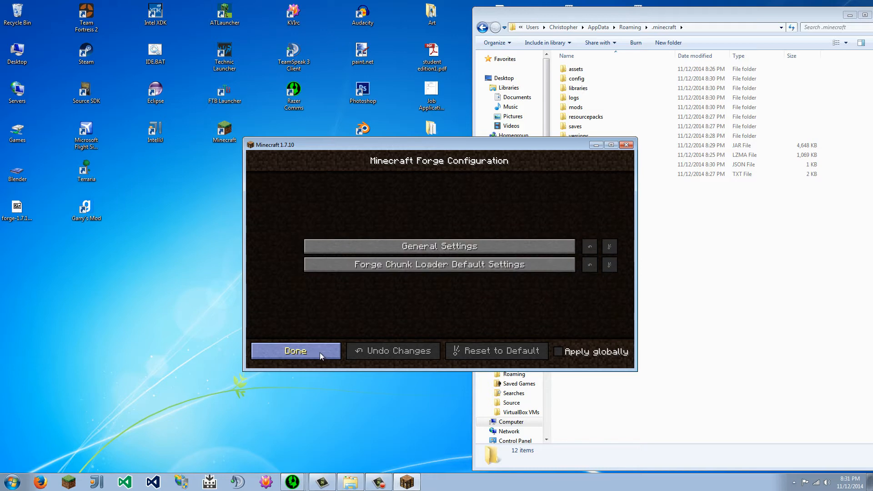
pyautogui.click(438, 245)
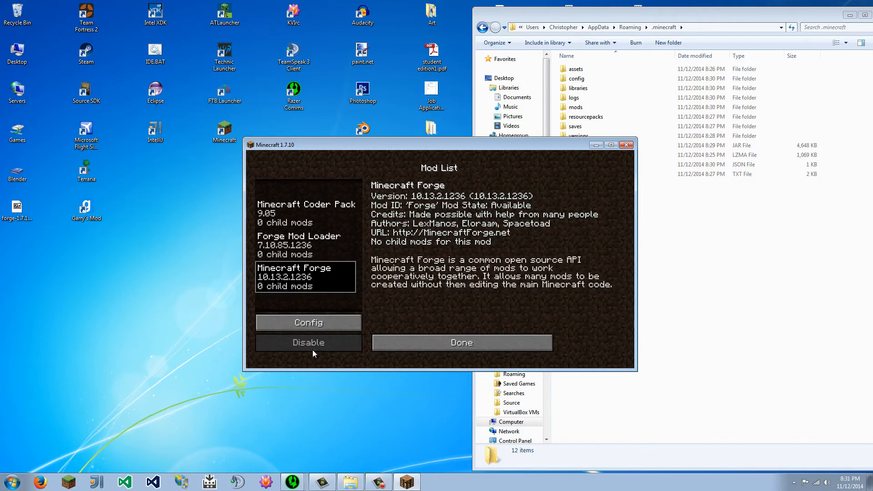
pyautogui.click(461, 343)
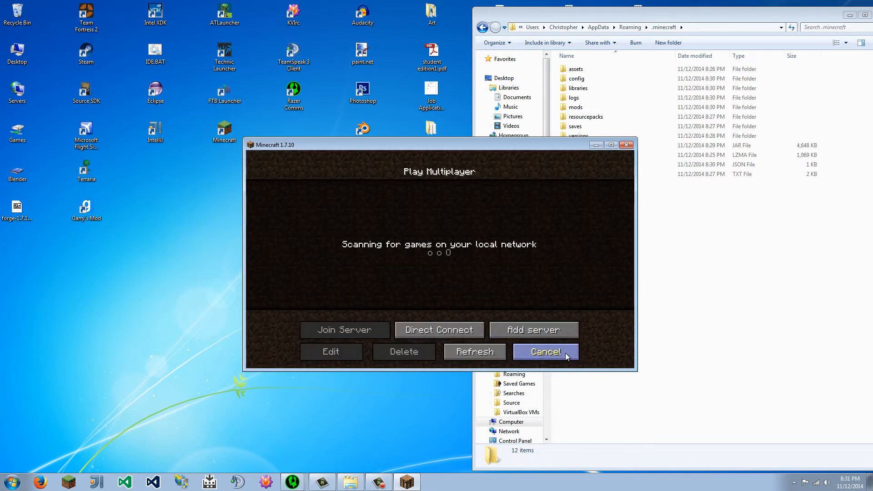
pyautogui.click(544, 351)
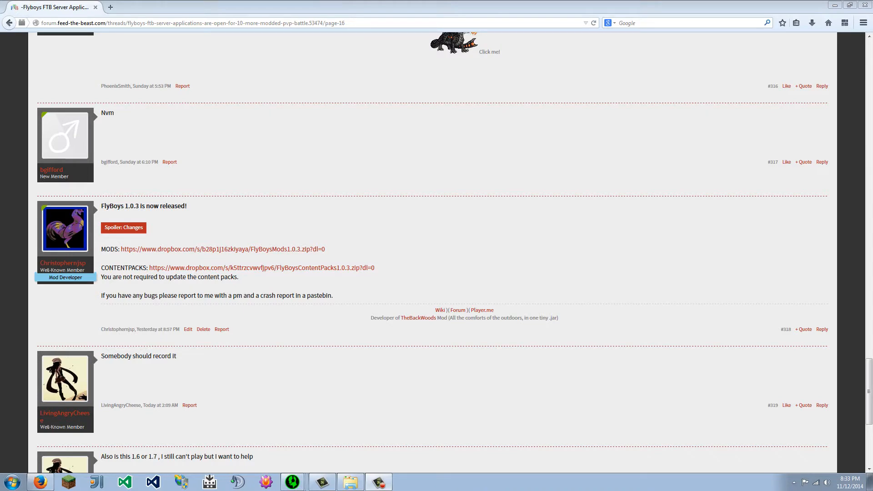
pyautogui.moveTo(767, 343)
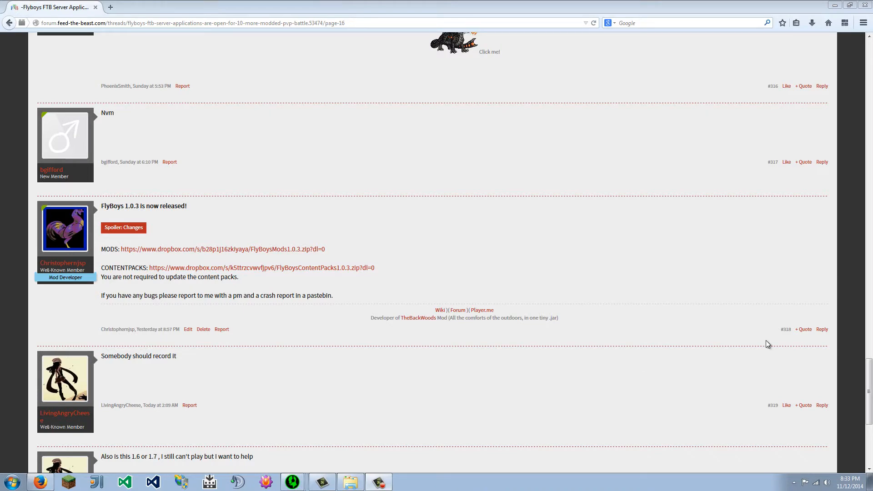
pyautogui.moveTo(645, 333)
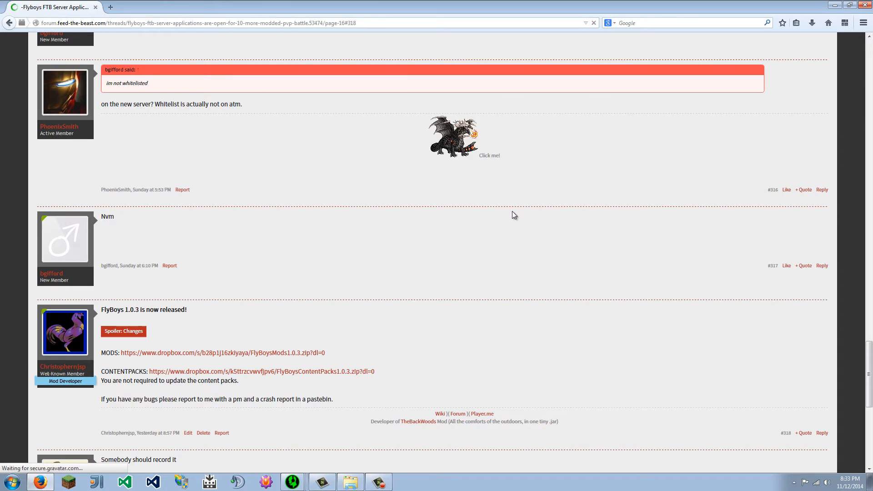
# - Expand the Spoiler: Changes list in the FlyBoys 1.0.3 release post and read the updates
pyautogui.scroll(-3)
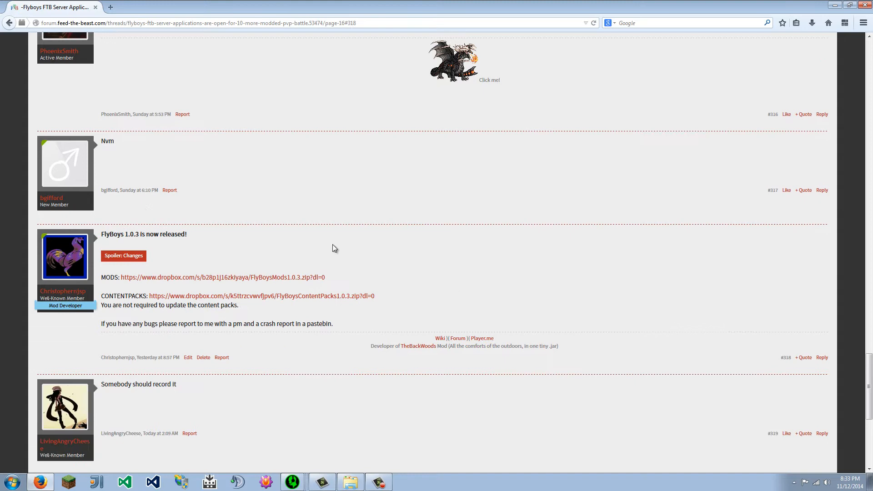
pyautogui.scroll(-3)
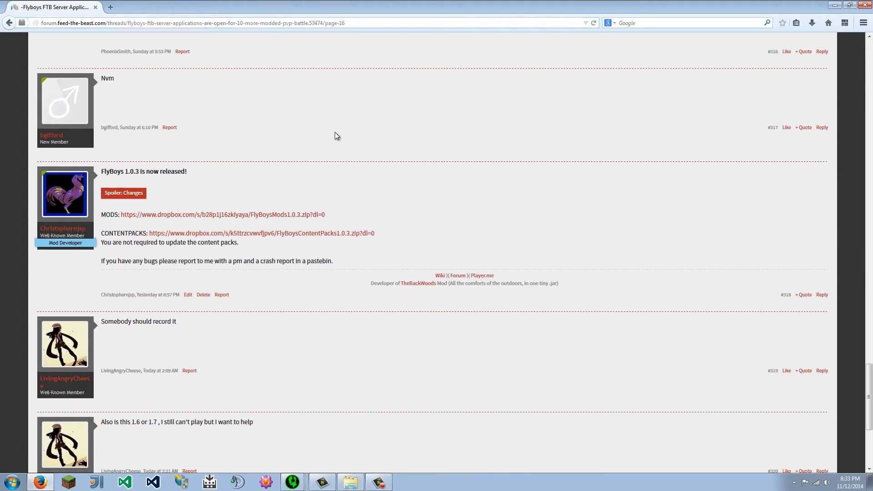
pyautogui.scroll(-3)
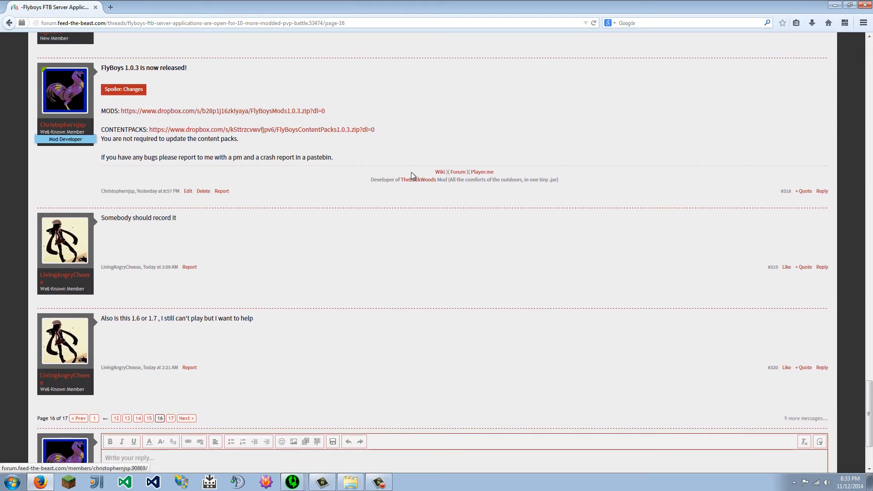
pyautogui.moveTo(100, 67); pyautogui.dragTo(332, 157)
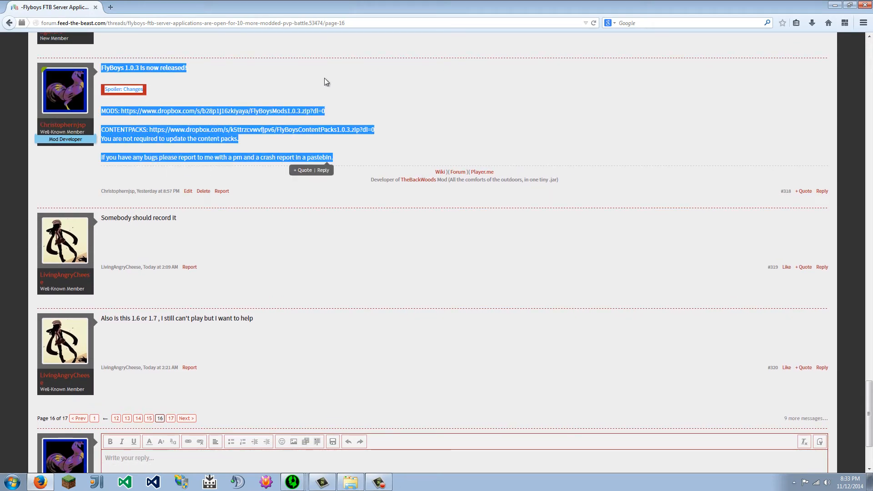
pyautogui.click(123, 89)
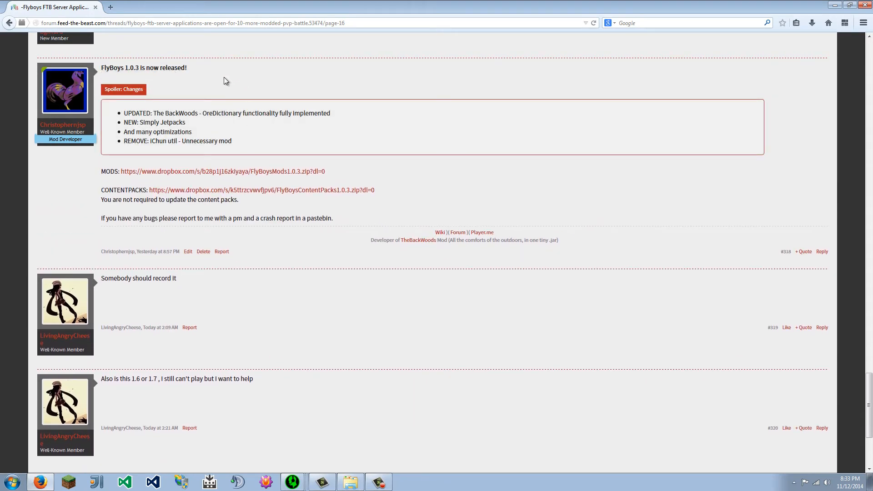
pyautogui.moveTo(492, 260)
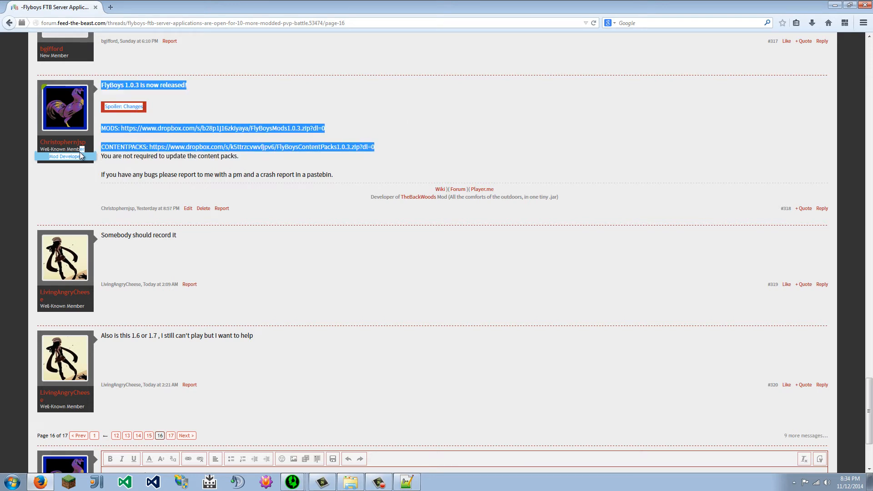
pyautogui.click(298, 199)
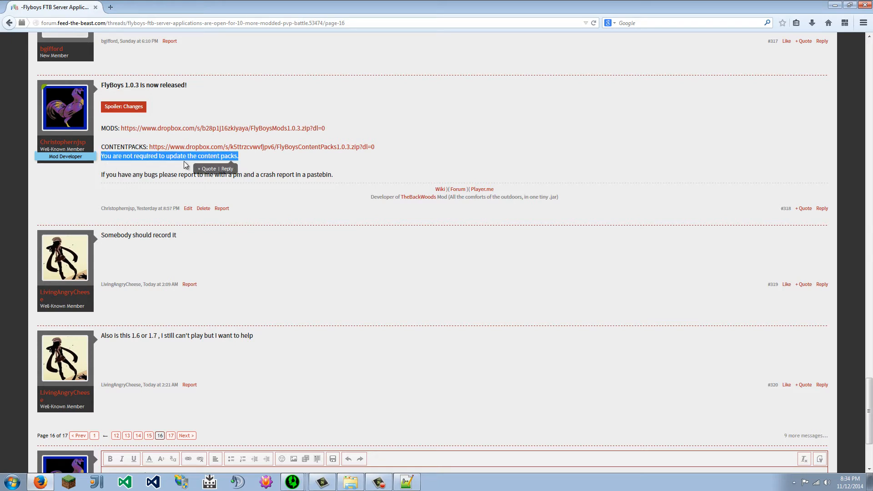
pyautogui.moveTo(467, 139)
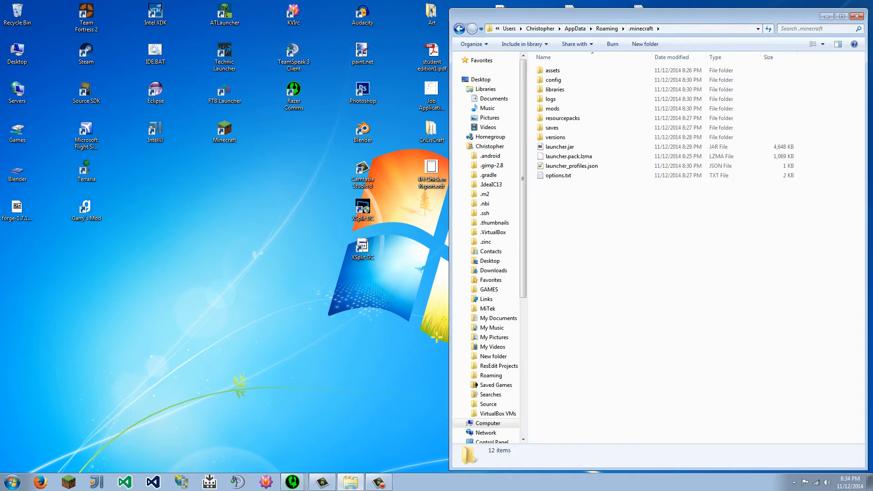
# - Download the FlyBoysContentPacks1.0.3 zip from its Dropbox page and save the file
pyautogui.click(39, 482)
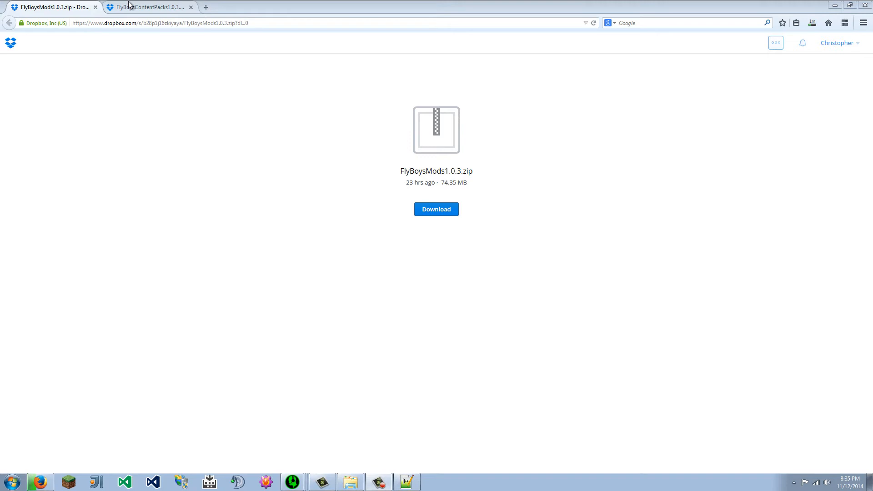
pyautogui.click(147, 7)
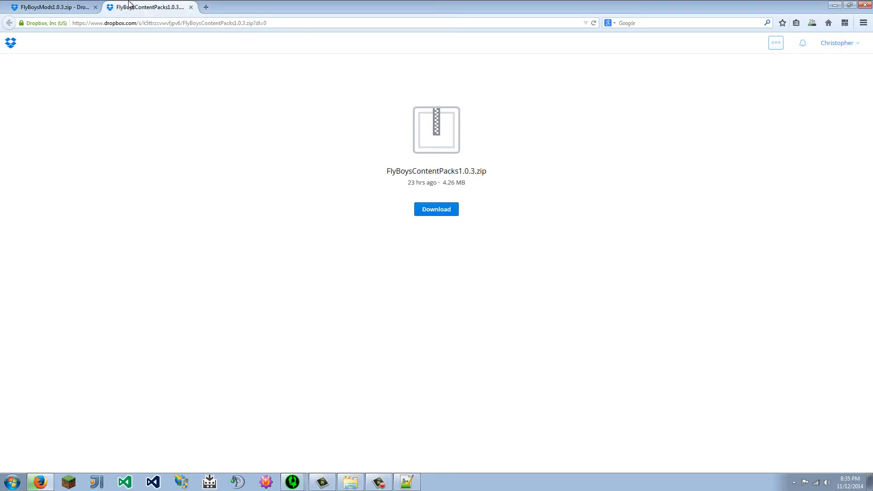
pyautogui.moveTo(437, 209)
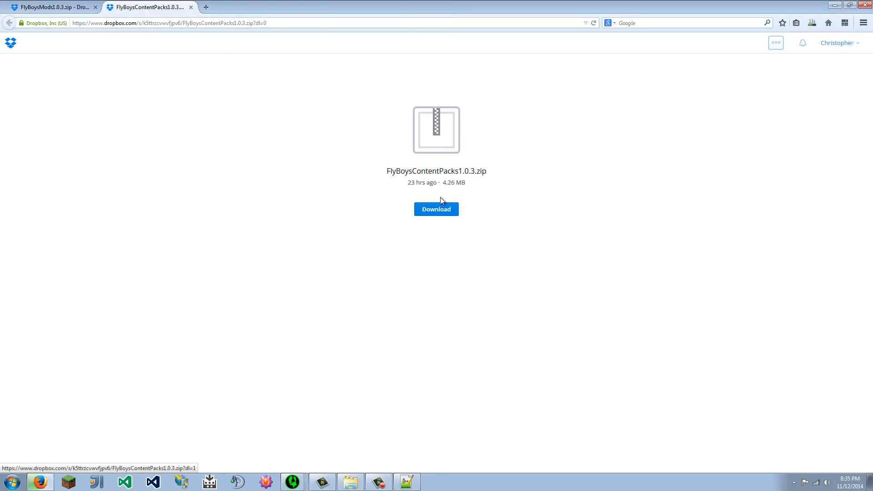
pyautogui.click(436, 209)
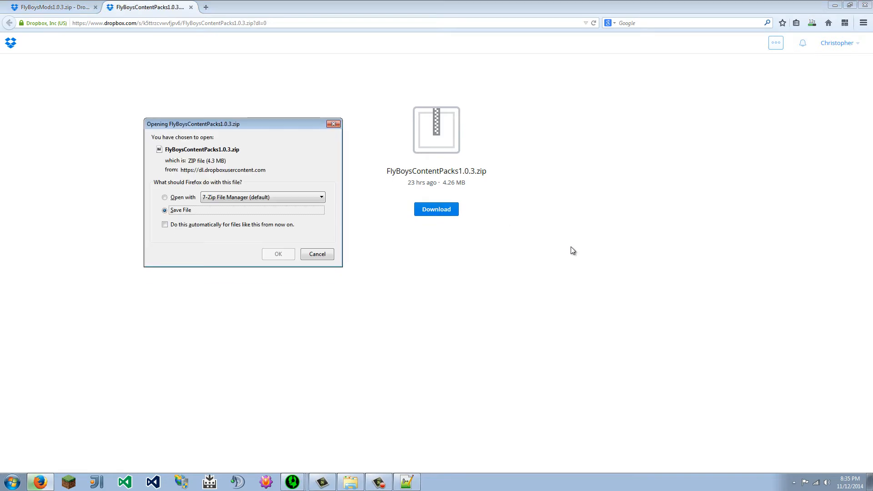
pyautogui.click(278, 254)
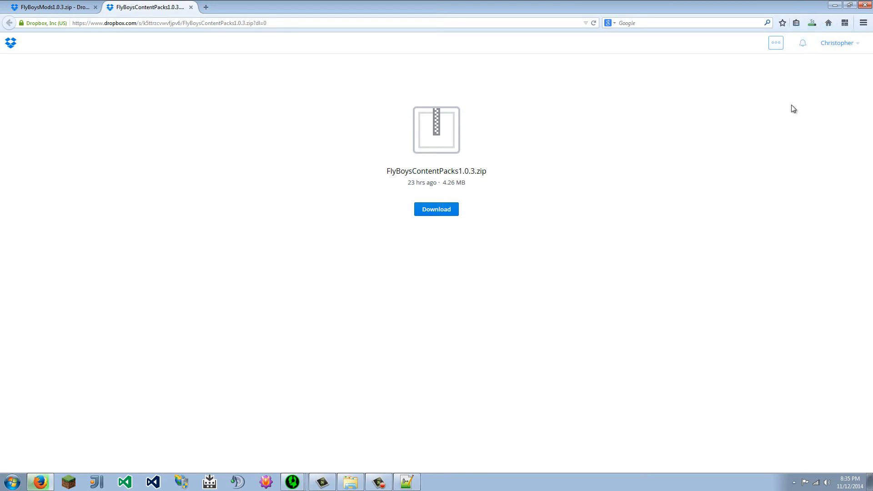
pyautogui.moveTo(794, 119)
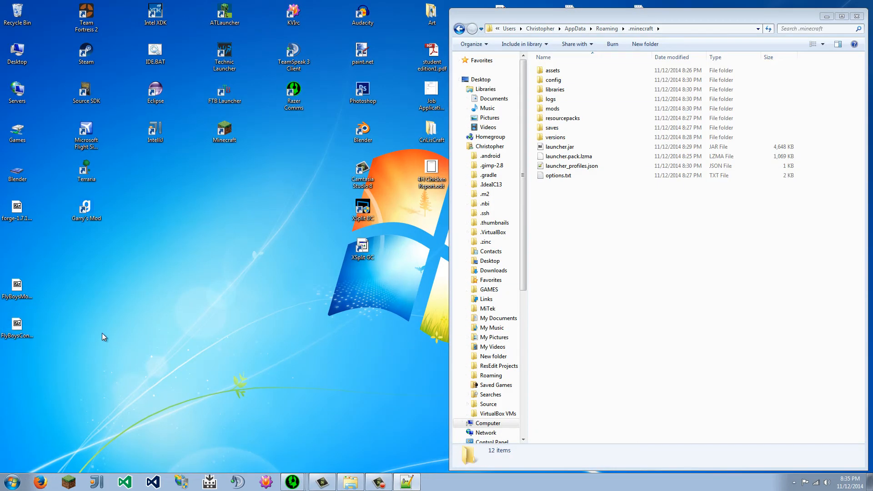
# - Open FlyBoysMods1.0.3.zip in 7-Zip and scroll through its 1.7.10 mod jars
pyautogui.click(17, 284)
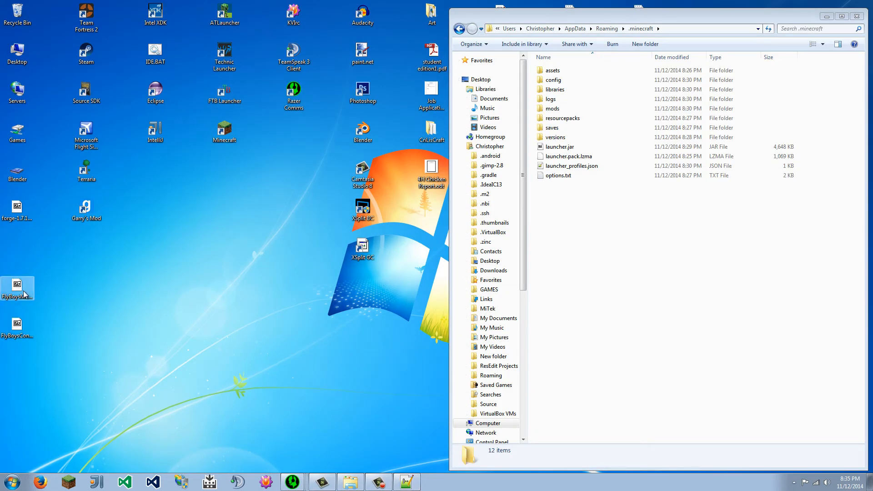
pyautogui.doubleClick(16, 286)
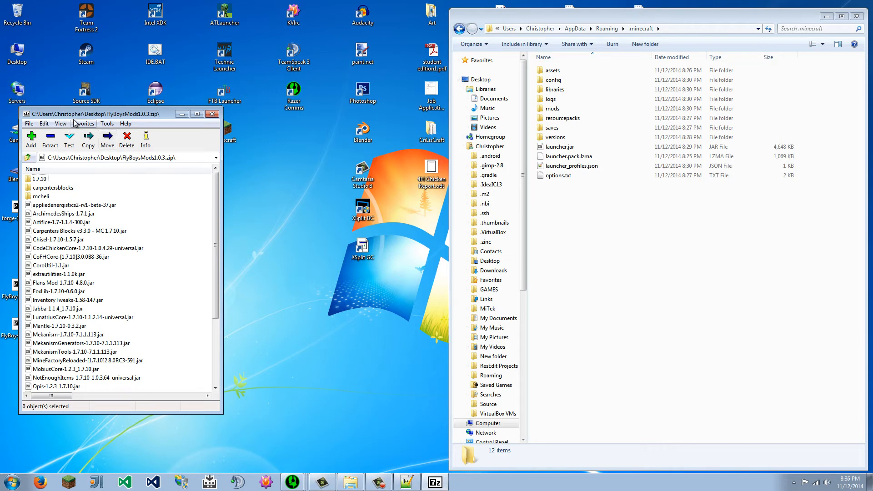
pyautogui.moveTo(120, 114); pyautogui.dragTo(202, 117)
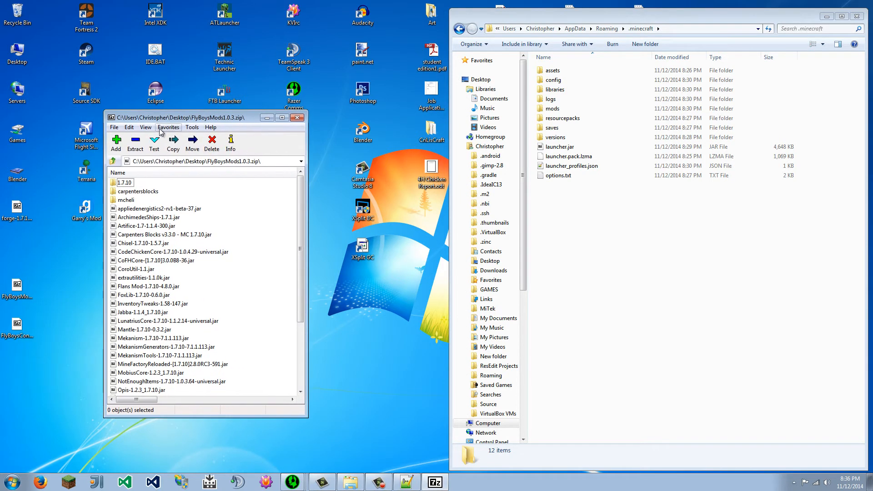
pyautogui.moveTo(133, 195)
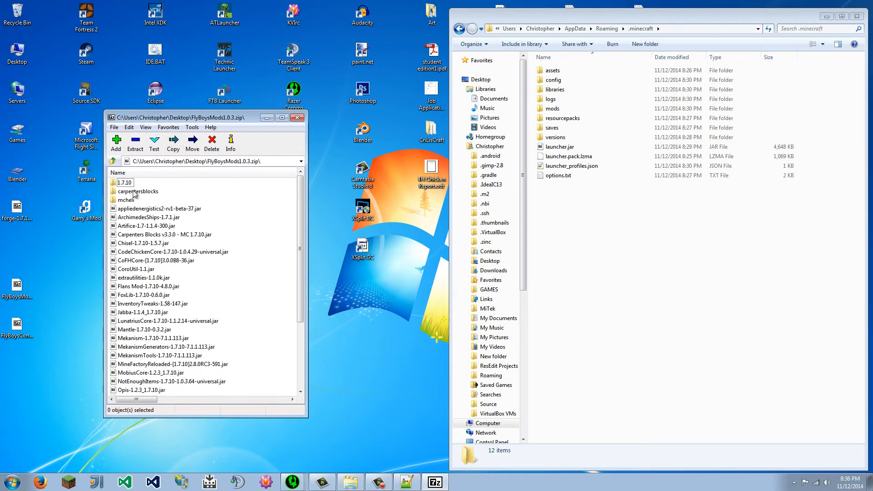
pyautogui.scroll(-3)
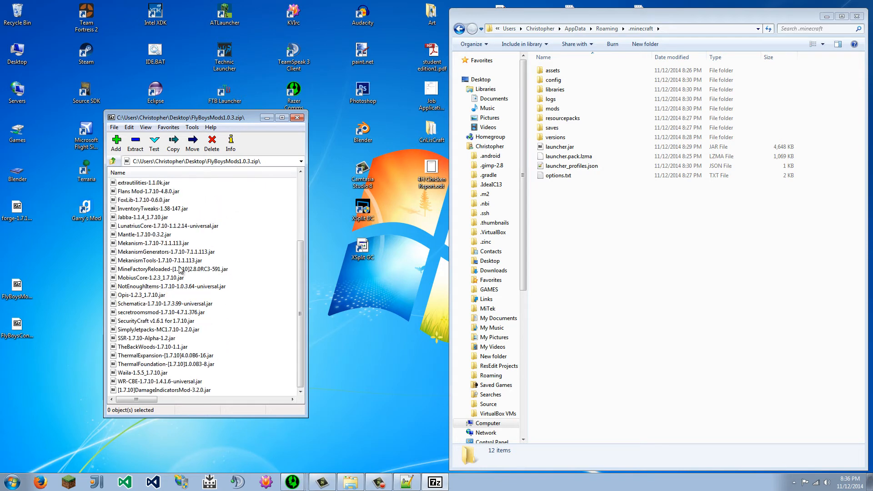
pyautogui.moveTo(186, 285)
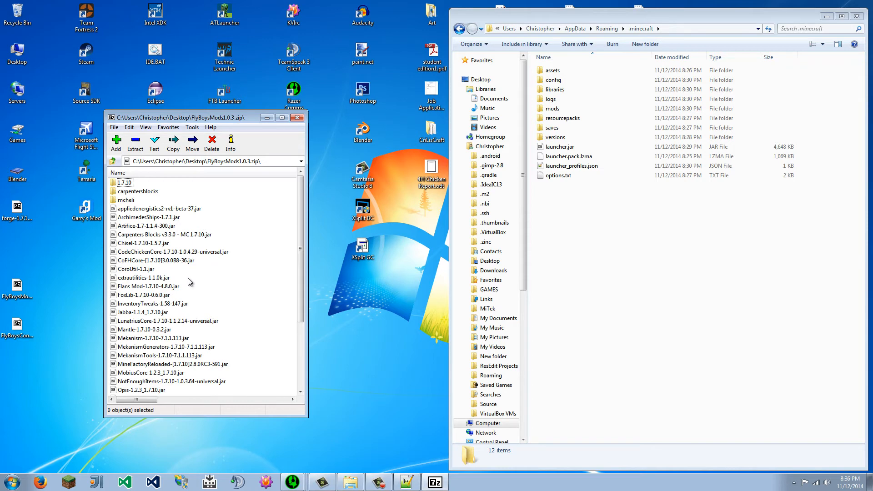
pyautogui.moveTo(207, 266)
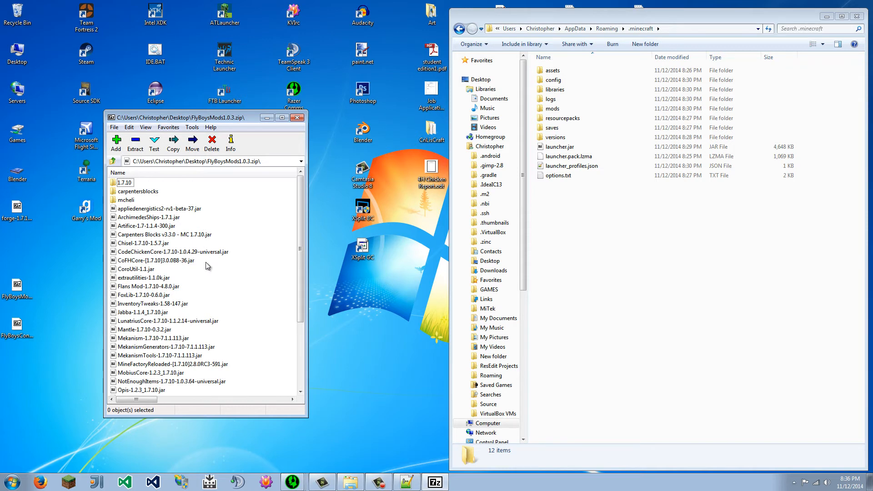
# - Inspect the forge installer's file options, close its archive window, and reopen the mods zip
pyautogui.click(17, 209)
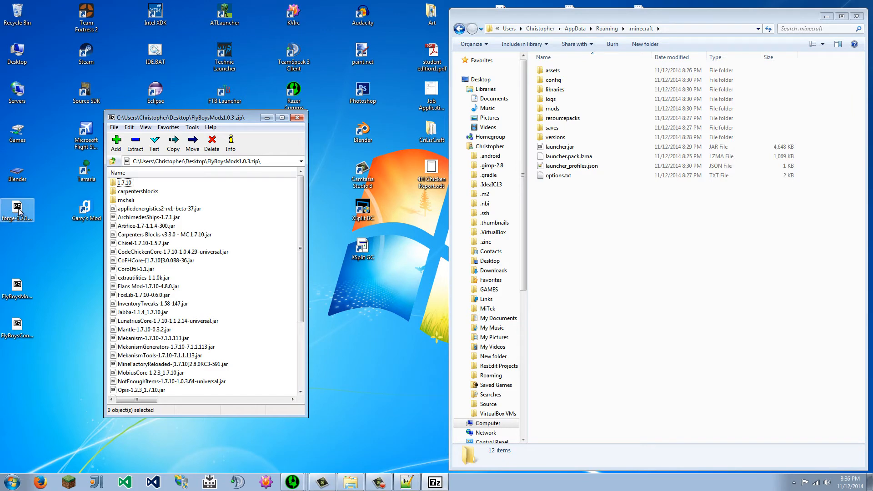
pyautogui.rightClick(18, 210)
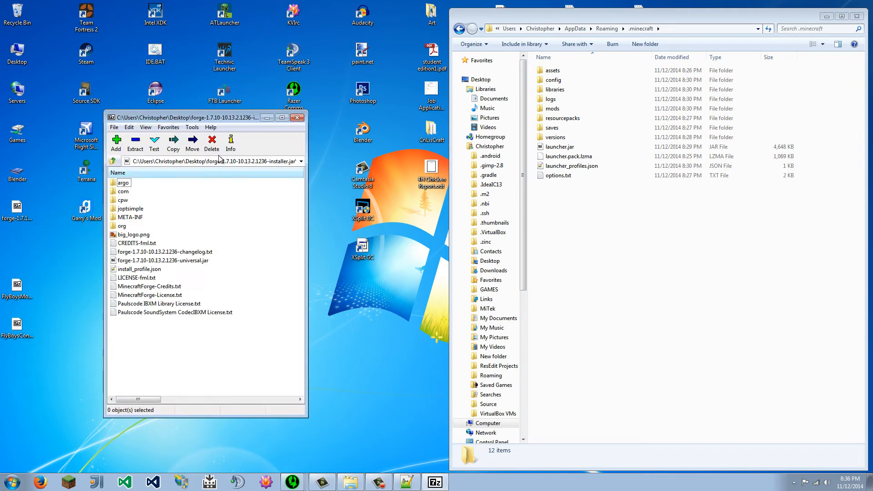
pyautogui.click(297, 117)
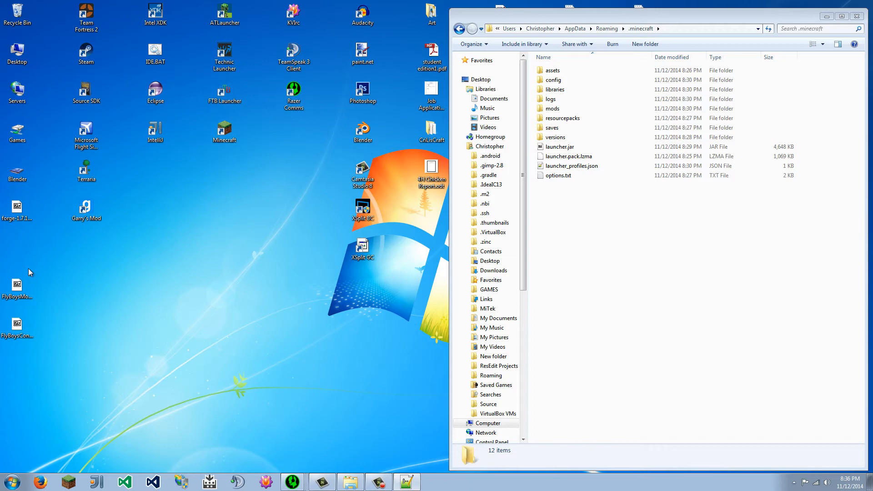
pyautogui.doubleClick(17, 286)
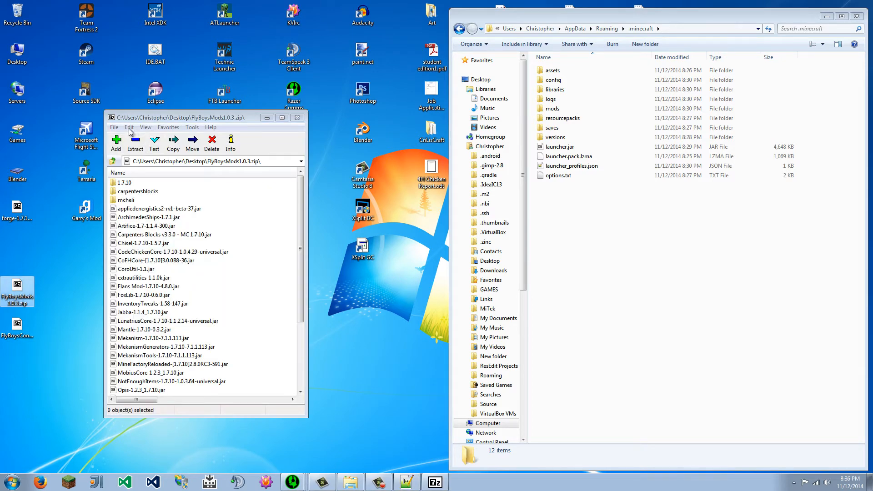
# - Copy every file from FlyBoysMods1.0.3.zip into the .minecraft mods folder and watch the copy progress
pyautogui.press('ctrl+a')
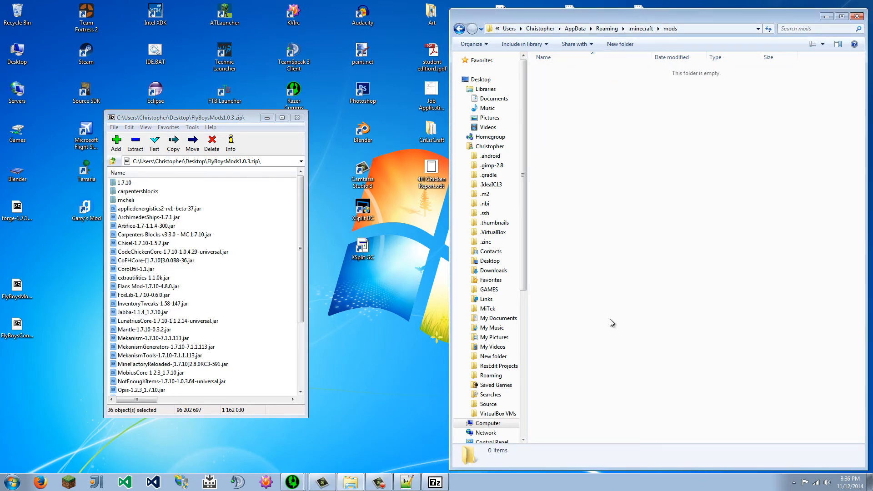
pyautogui.press('ctrl+a')
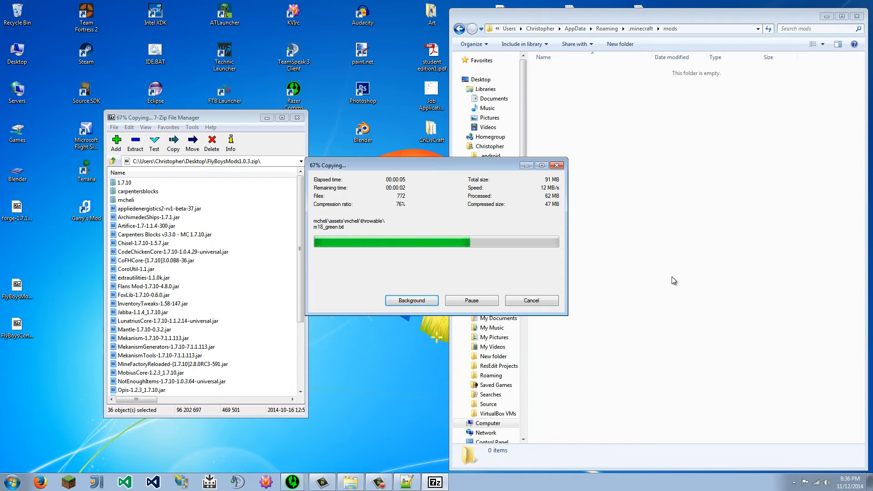
pyautogui.moveTo(576, 271)
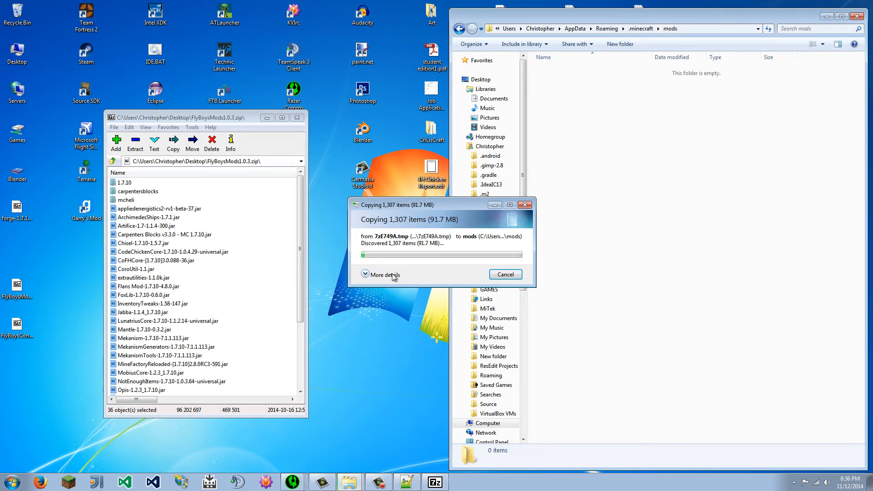
pyautogui.click(385, 275)
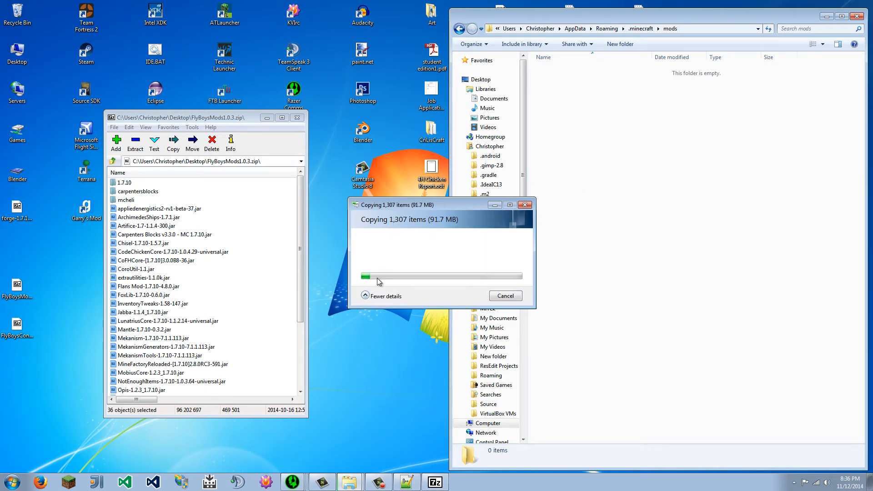
pyautogui.click(385, 295)
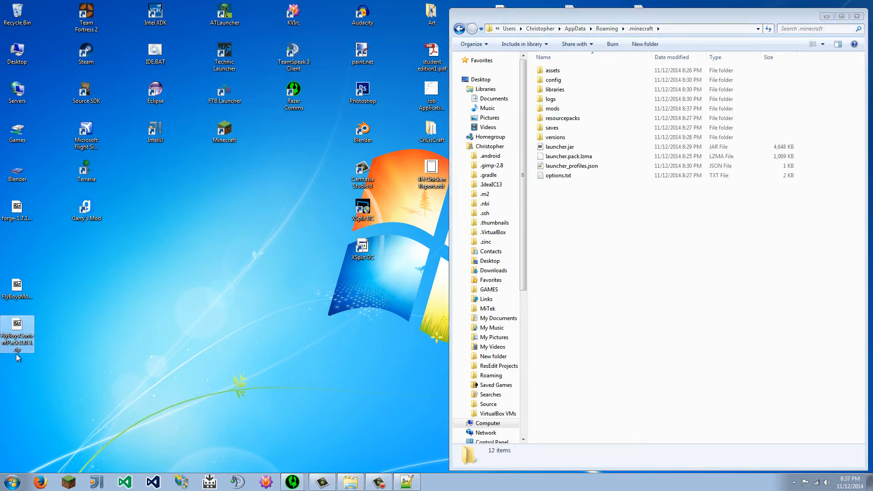
# - Create a new folder named Flan inside .minecraft and go into it, with the content packs archive open
pyautogui.doubleClick(17, 333)
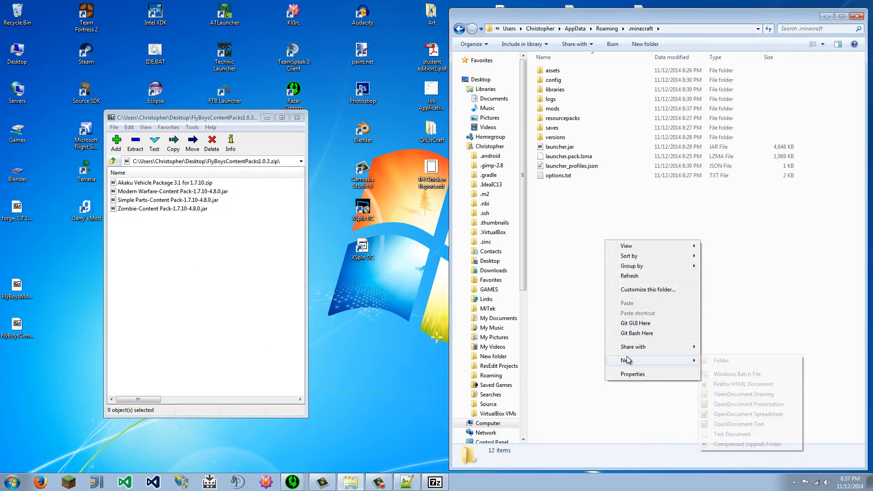
pyautogui.click(721, 360)
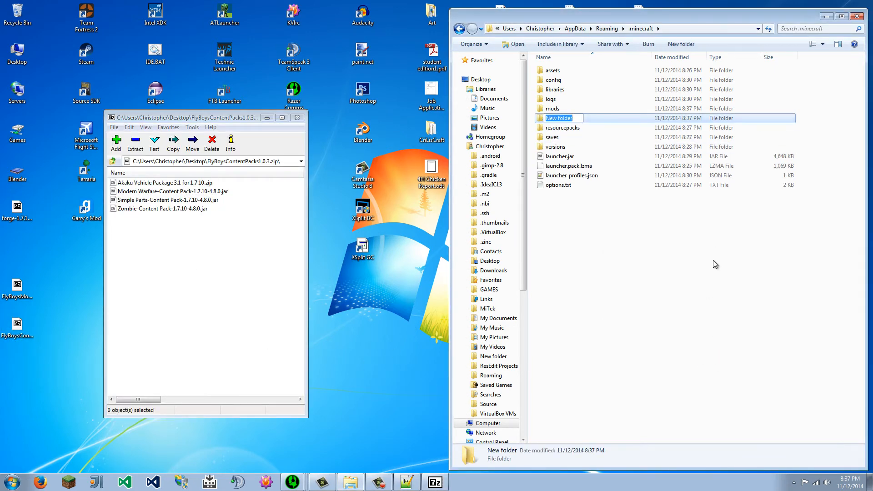
pyautogui.moveTo(561, 248)
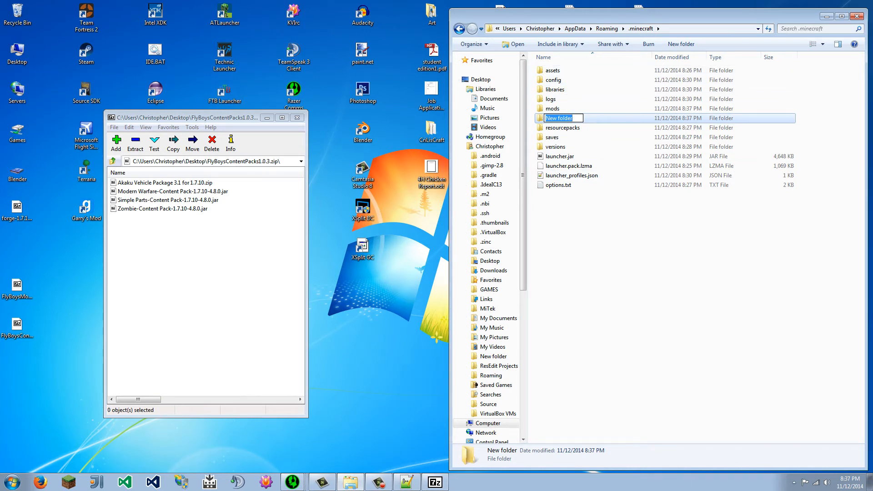
pyautogui.write('f')
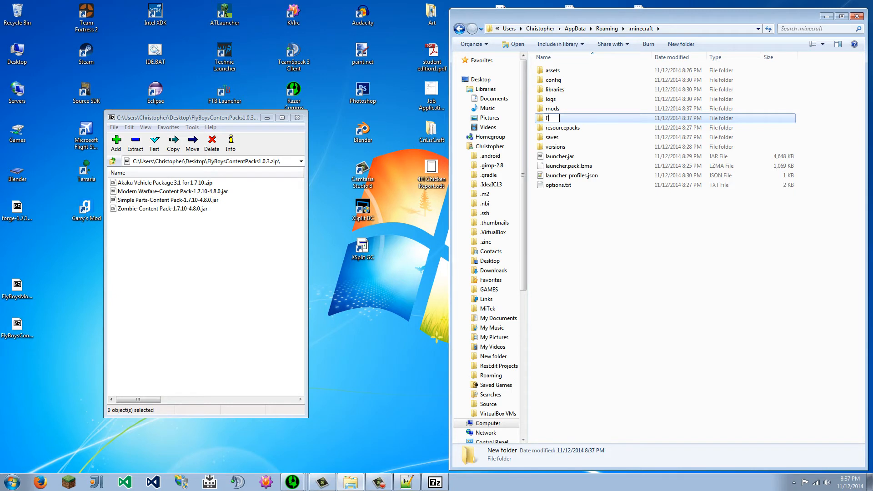
pyautogui.write('lan')
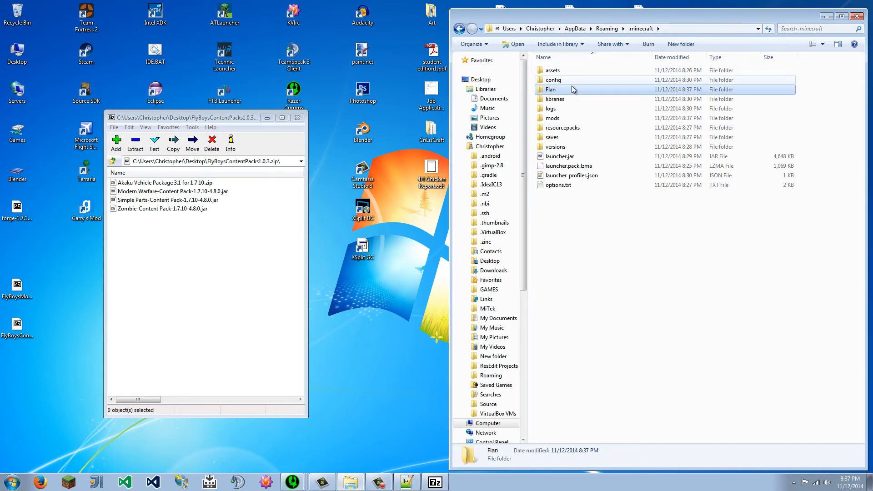
pyautogui.doubleClick(551, 89)
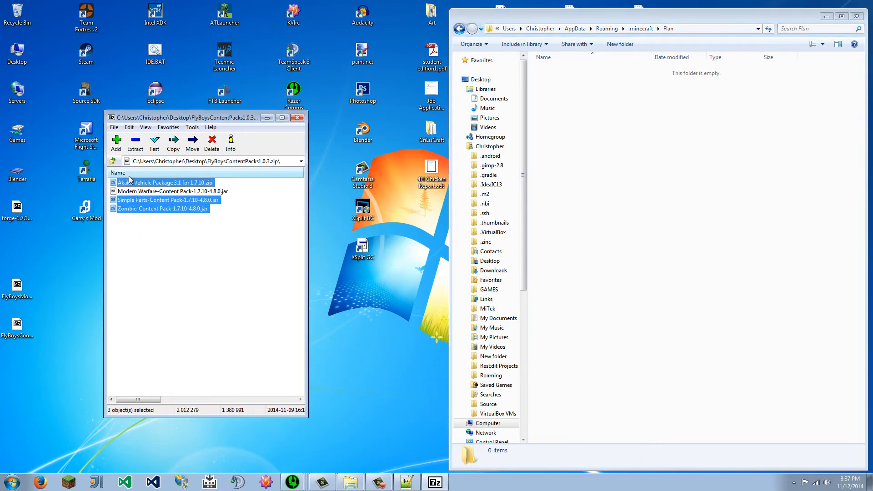
# - Select all four content pack files in the 7-Zip archive for dragging into Flan
pyautogui.click(128, 127)
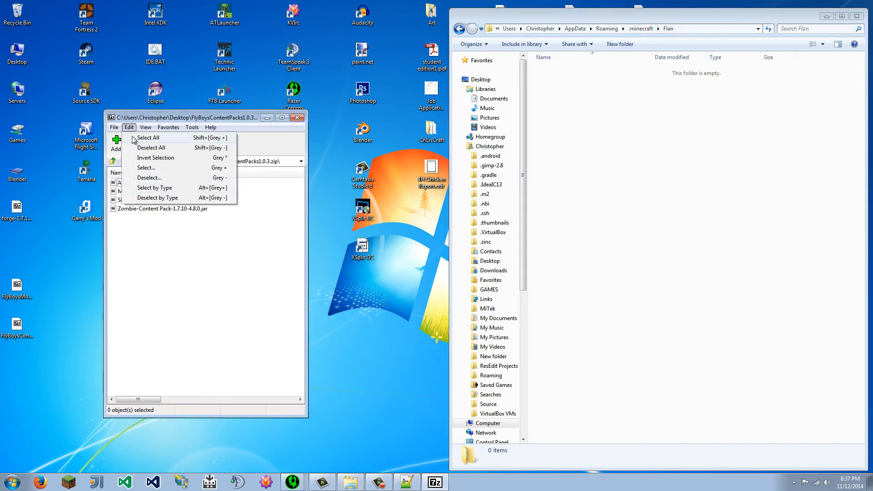
pyautogui.click(148, 137)
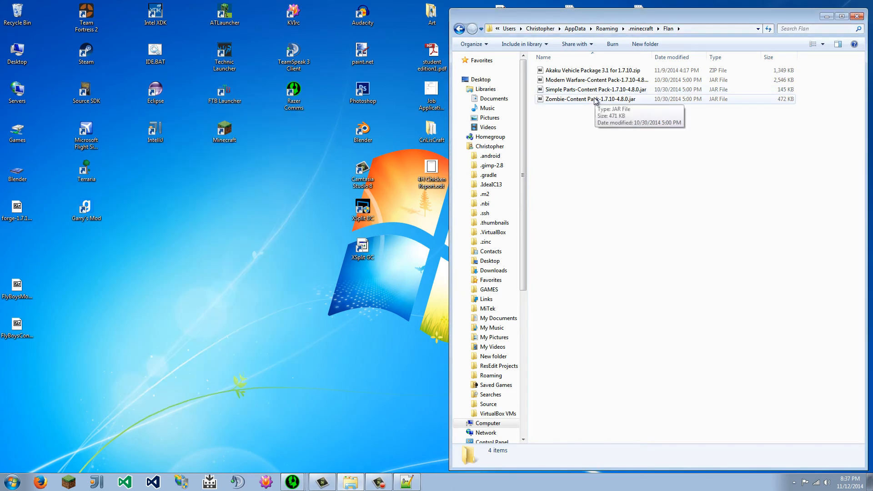
pyautogui.moveTo(483, 416)
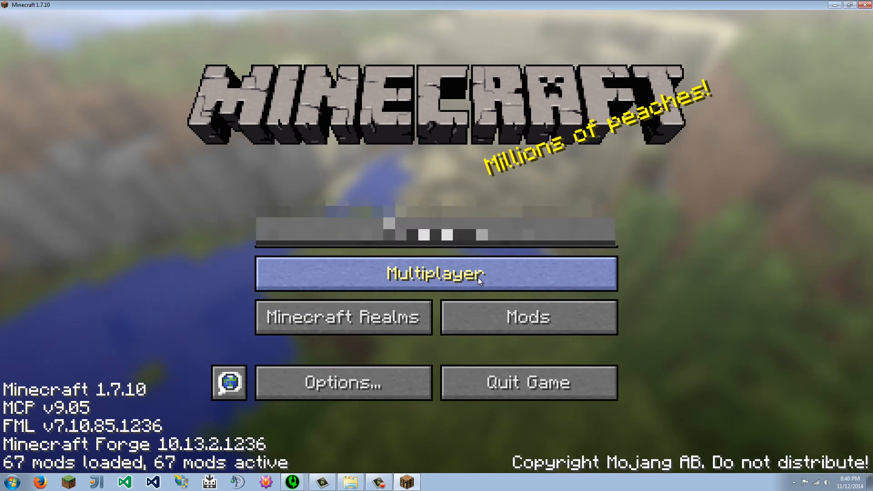
# - Add the FlyBoys server address as a new entry in the multiplayer server list
pyautogui.click(435, 273)
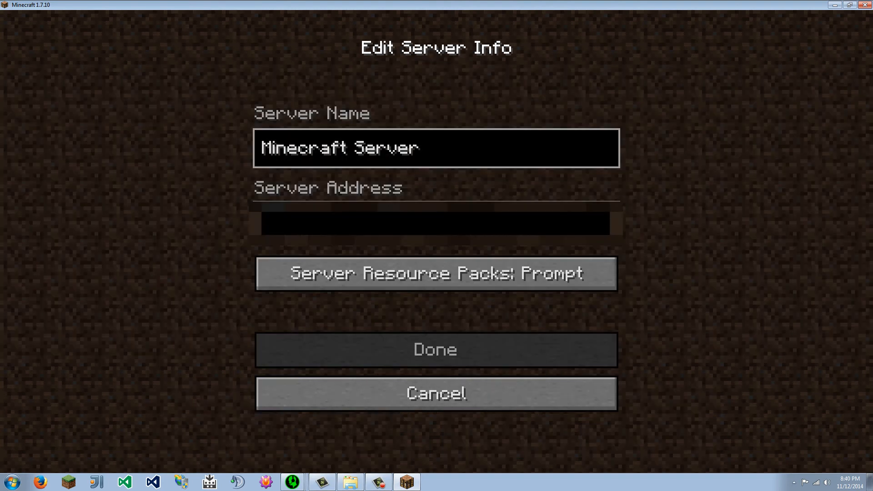
pyautogui.moveTo(519, 281)
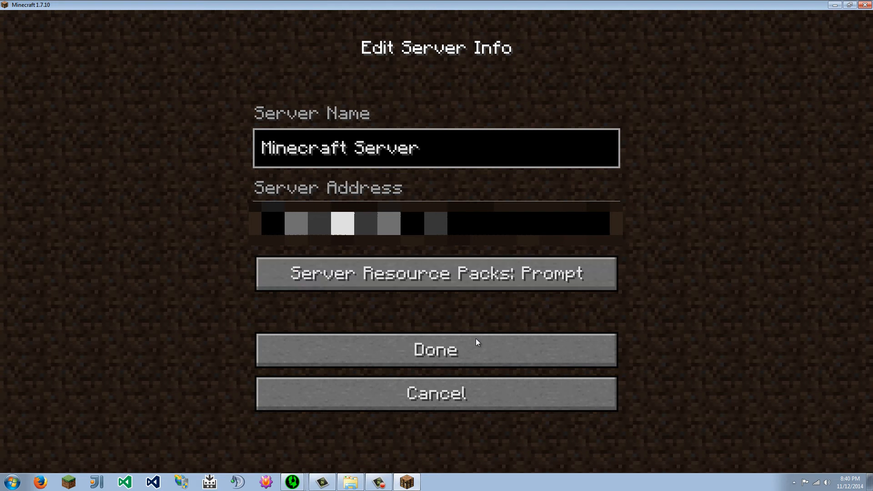
pyautogui.click(435, 349)
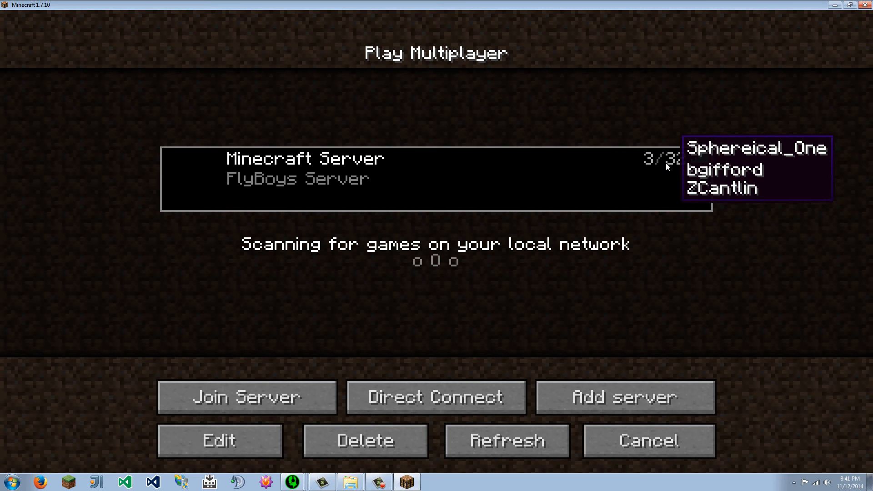
pyautogui.moveTo(328, 346)
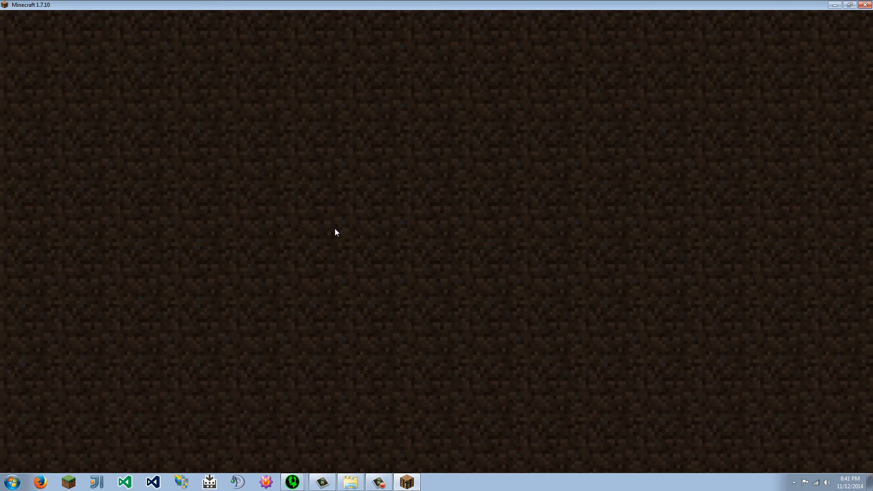
pyautogui.moveTo(483, 198)
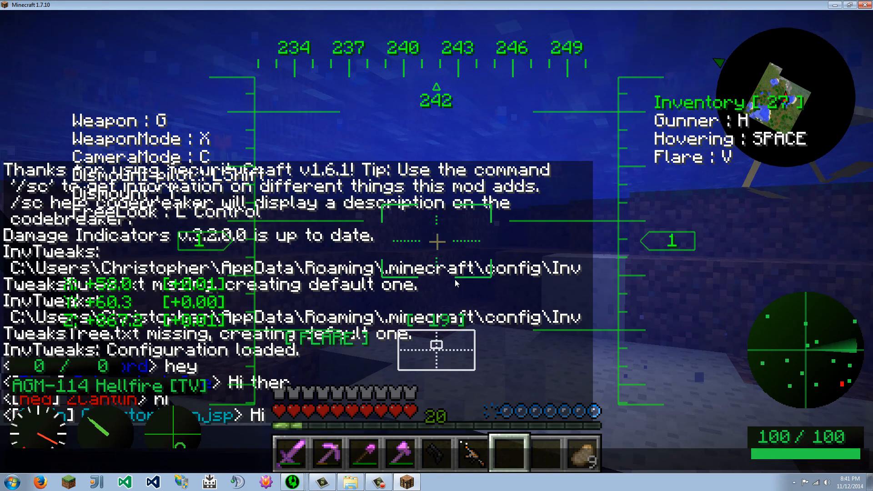
# - Post chat messages 'I'm making a tutorial' and 'So' on the server and toggle the F3 debug overlay
pyautogui.write("I'm making a")
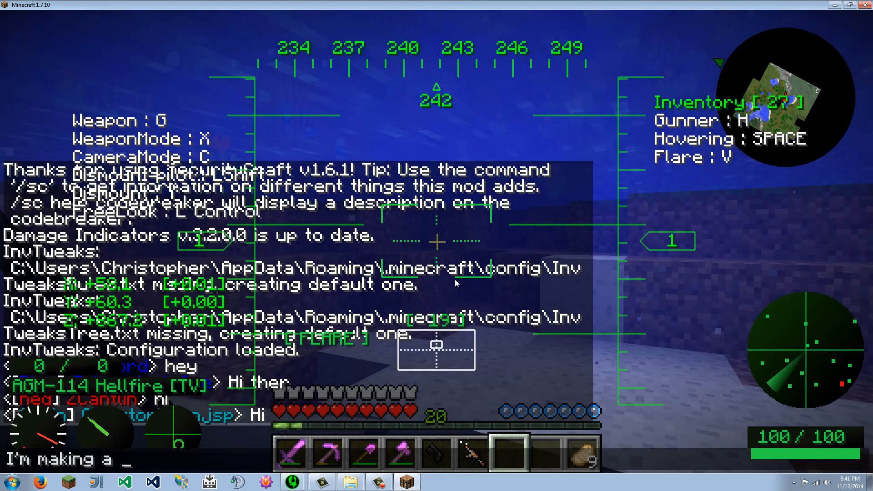
pyautogui.write('tutoria')
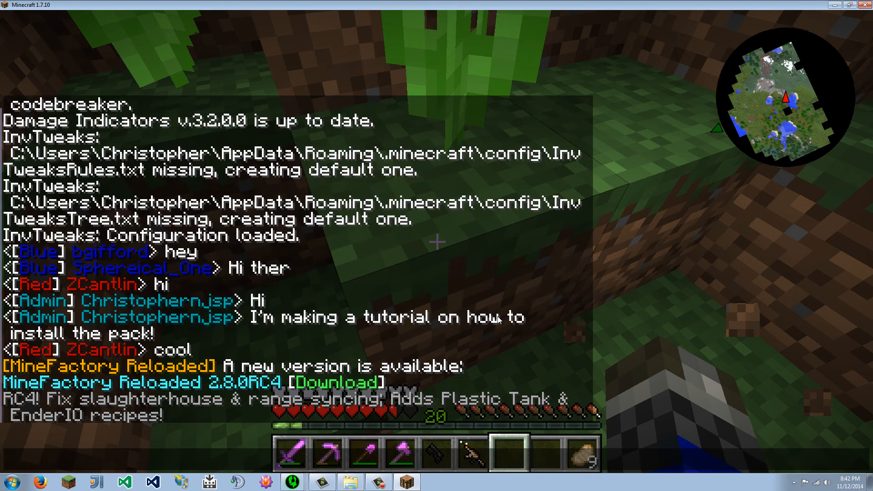
pyautogui.write('So')
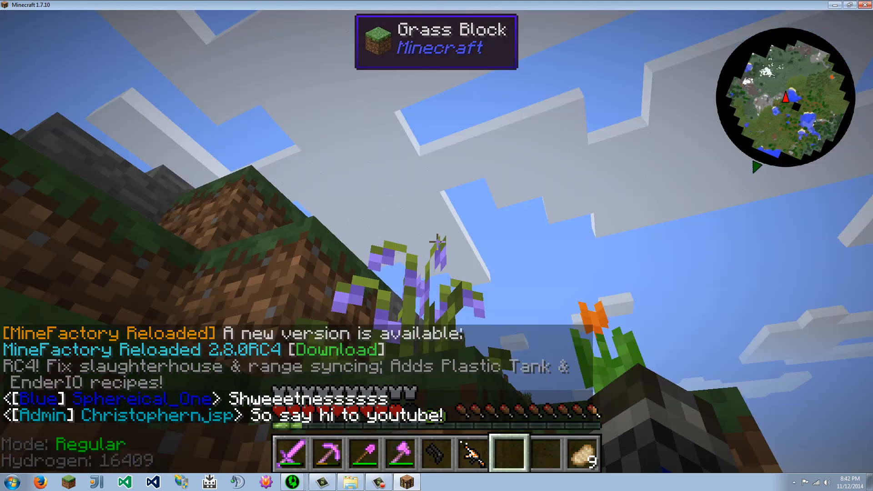
pyautogui.press('F3')
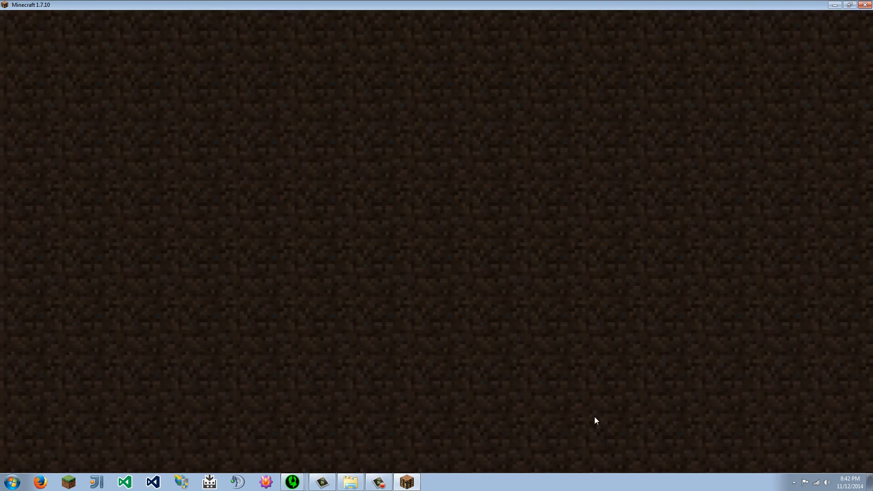
pyautogui.moveTo(548, 404)
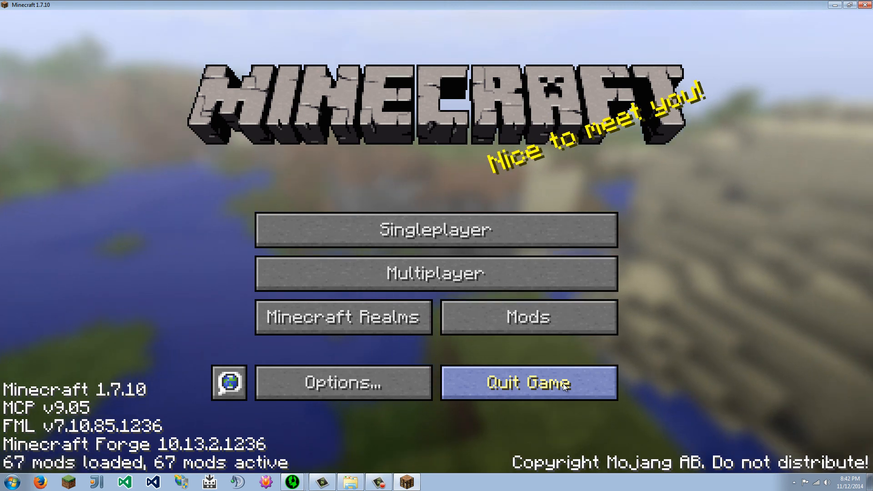
# - Quit Minecraft from the title screen back to the Windows desktop
pyautogui.click(527, 383)
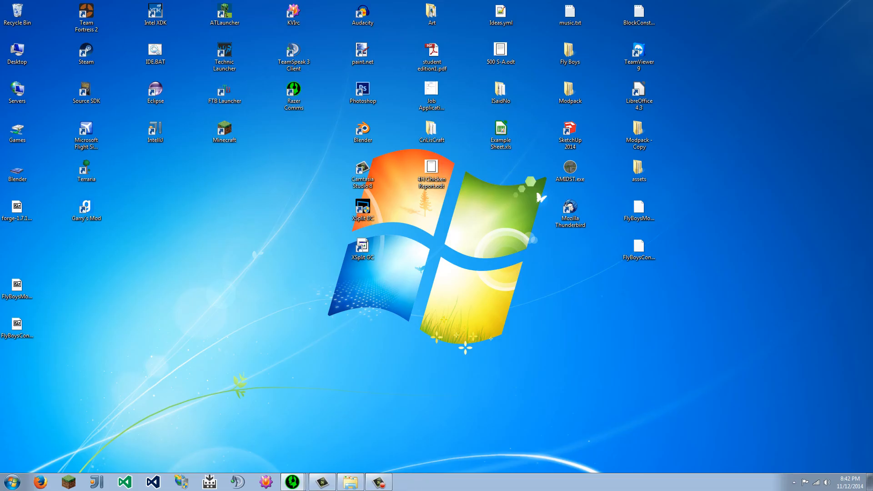